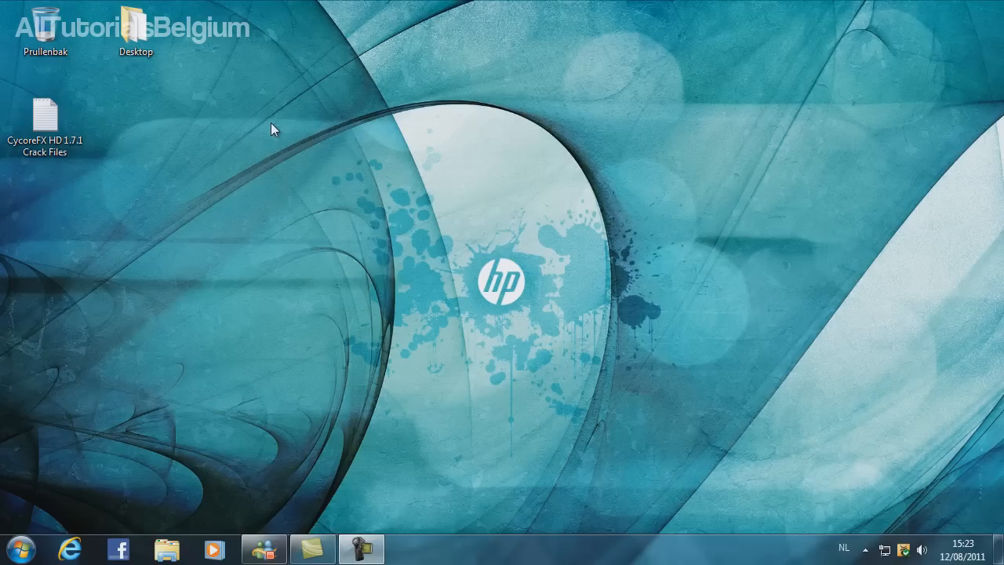
mouse_move(138, 138)
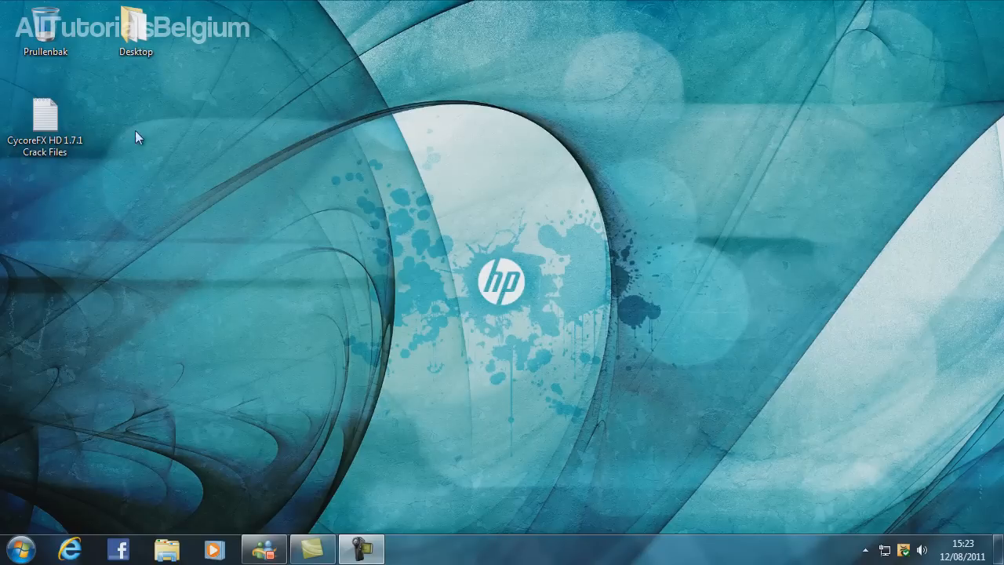
Open the CycoreFX HD 1.7.1 Crack Files note from the desktop in Notepad
double_click(44, 117)
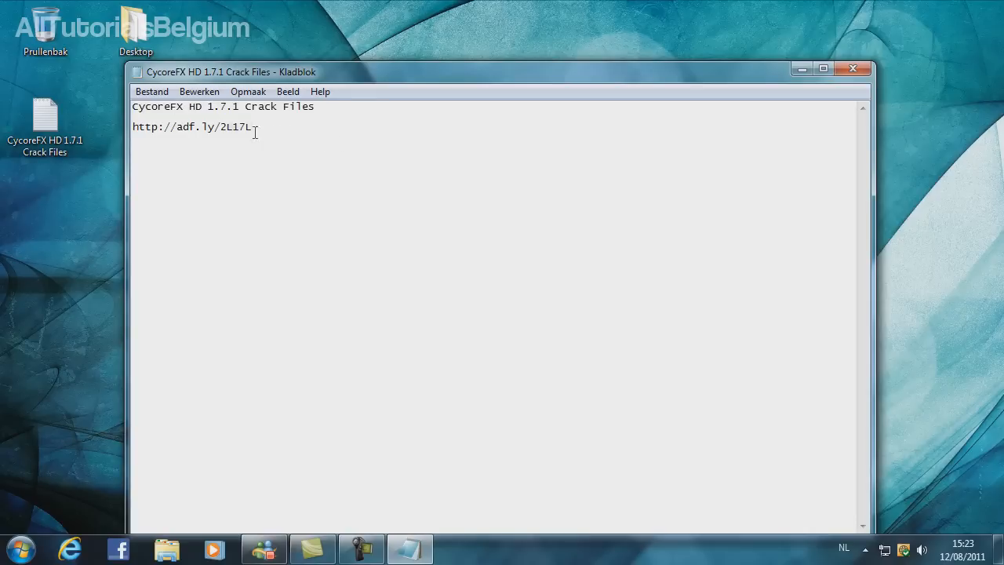
right_click(192, 126)
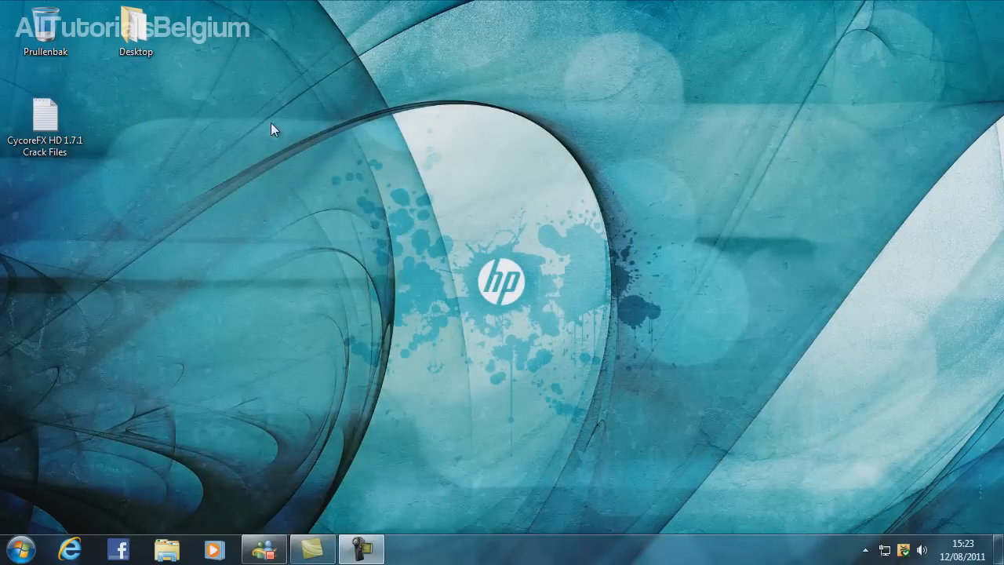
left_click(44, 118)
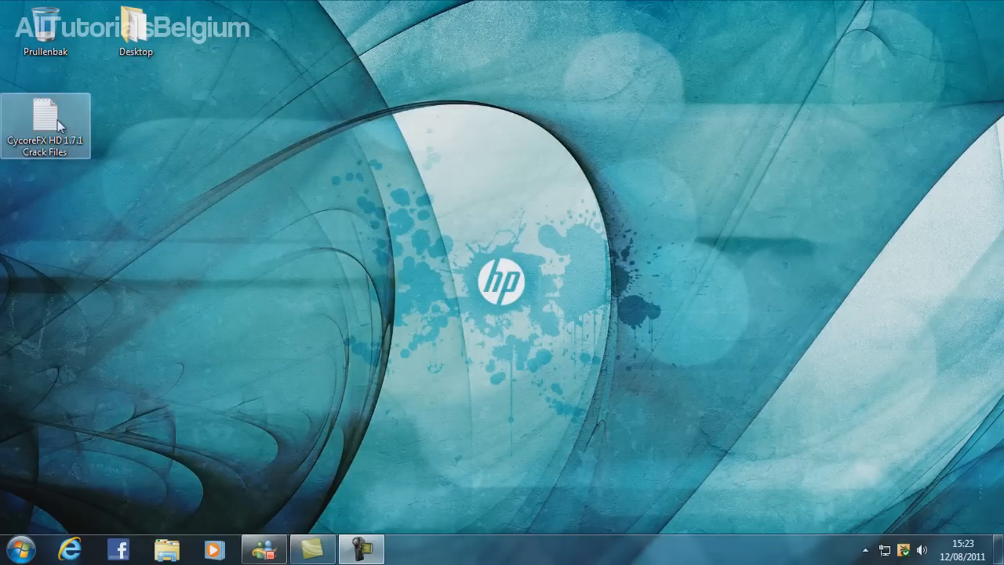
double_click(44, 124)
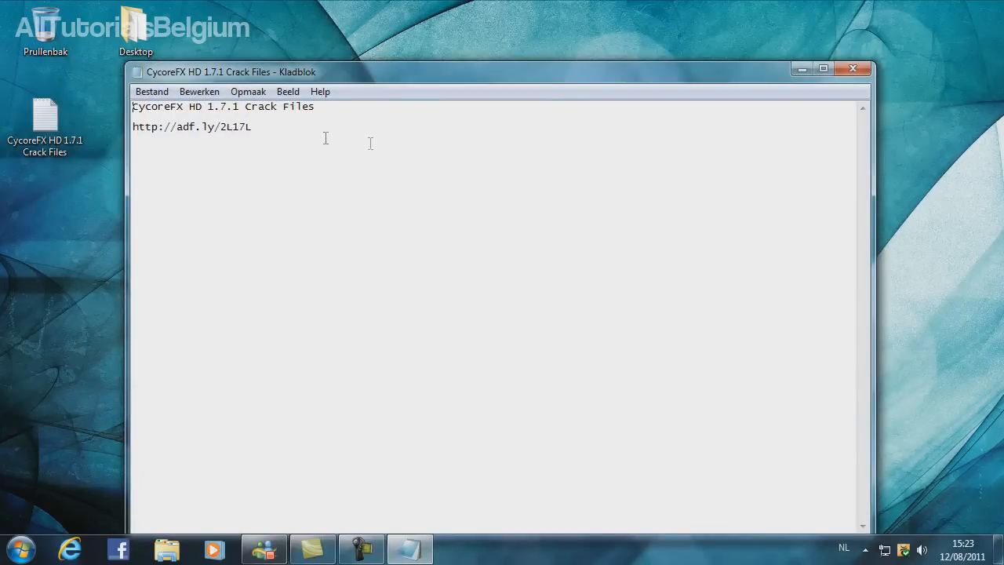
mouse_move(373, 110)
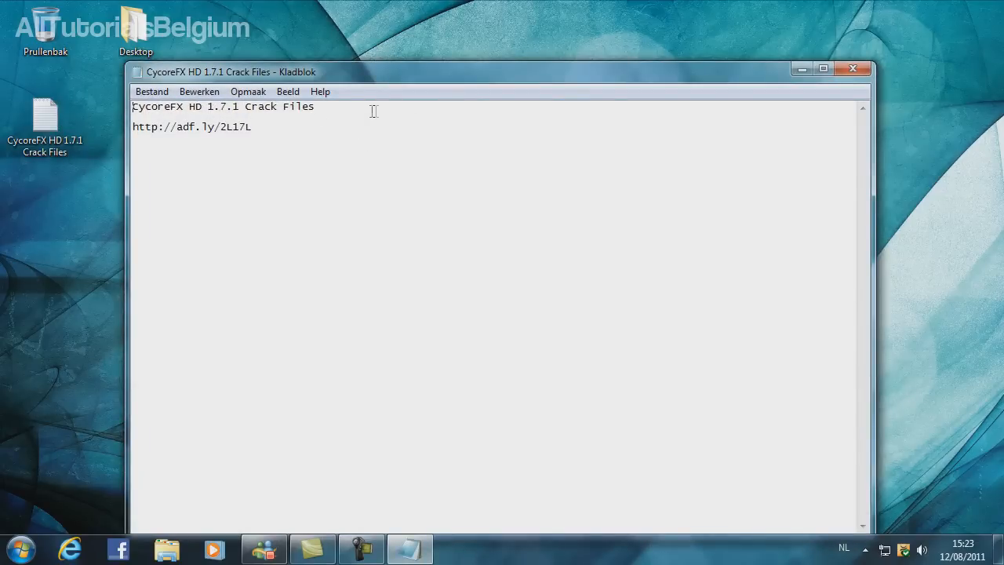
Copy the adf.ly download link from the note and close Notepad
triple_click(192, 126)
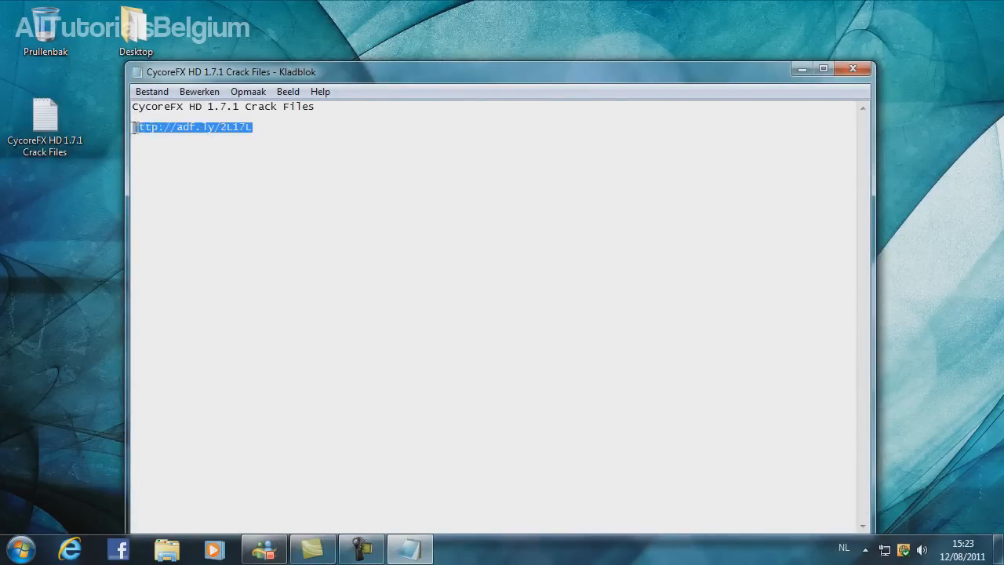
right_click(195, 126)
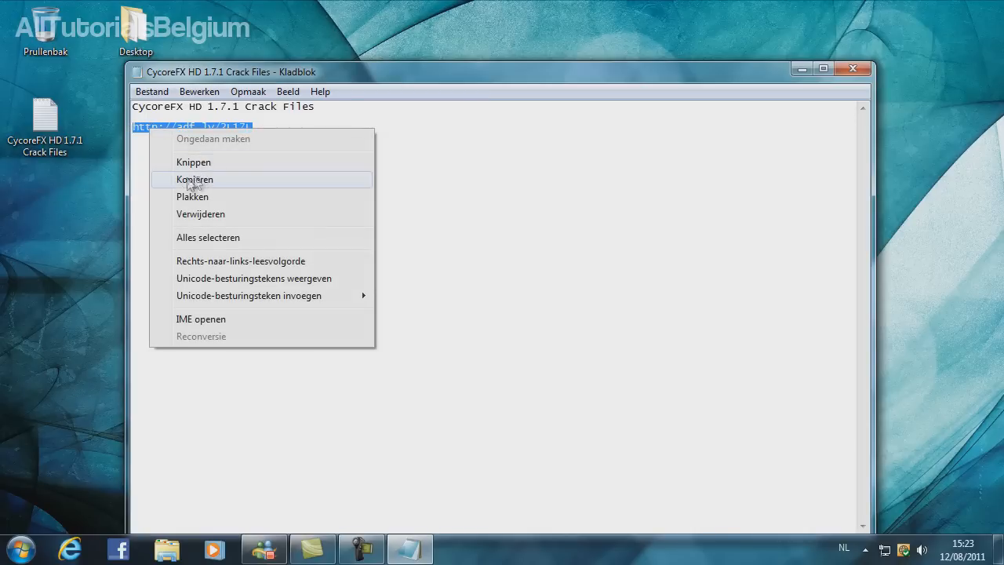
left_click(195, 179)
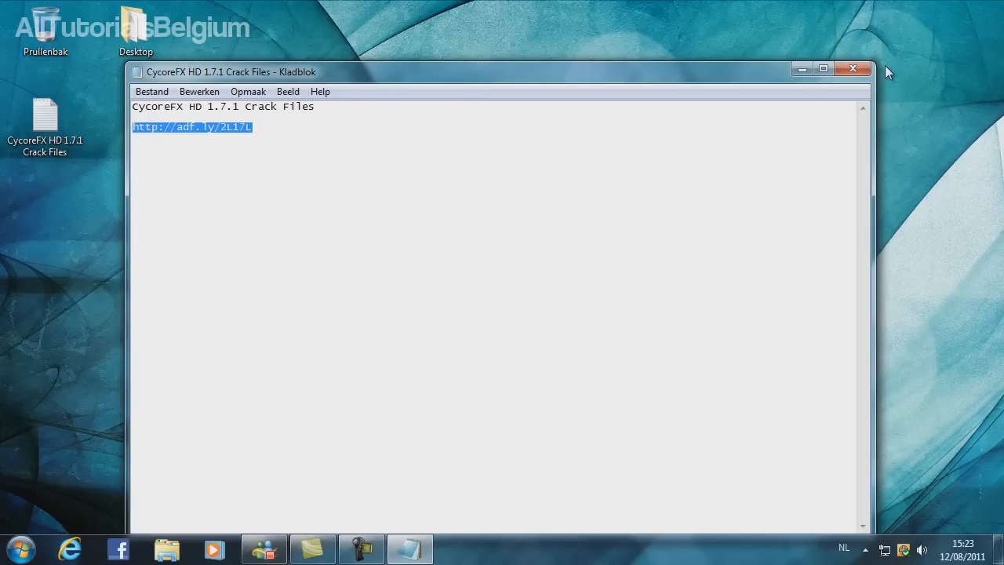
left_click(853, 69)
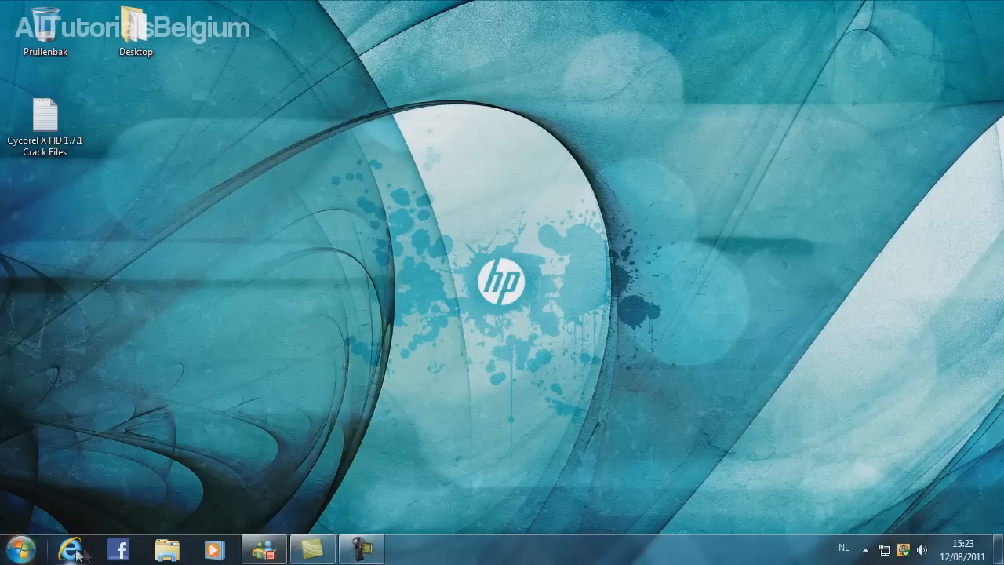
Start the MediaFire download of CycoreFX HD 1.7.1 Crack Files.rar with Save as
left_click(69, 549)
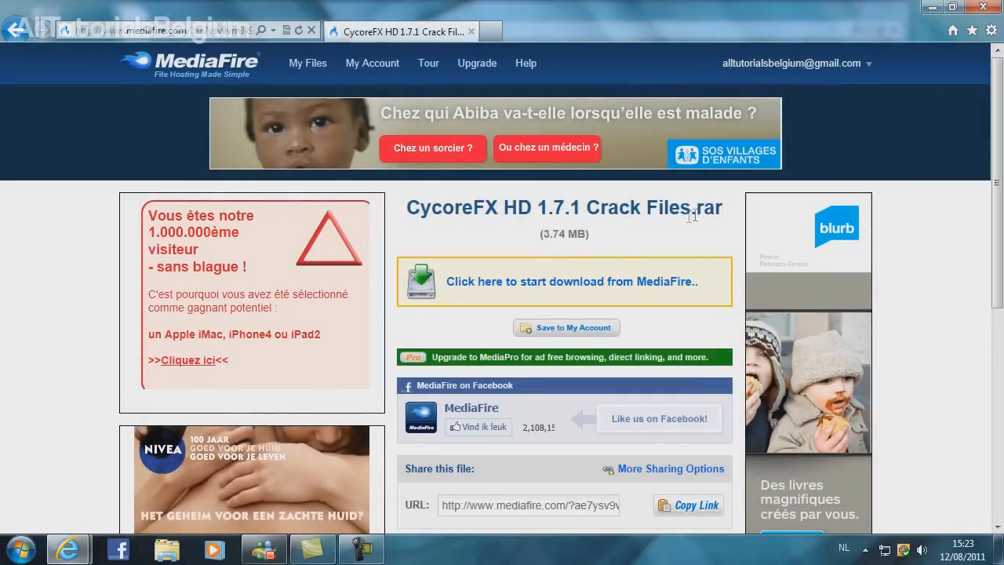
left_click(571, 281)
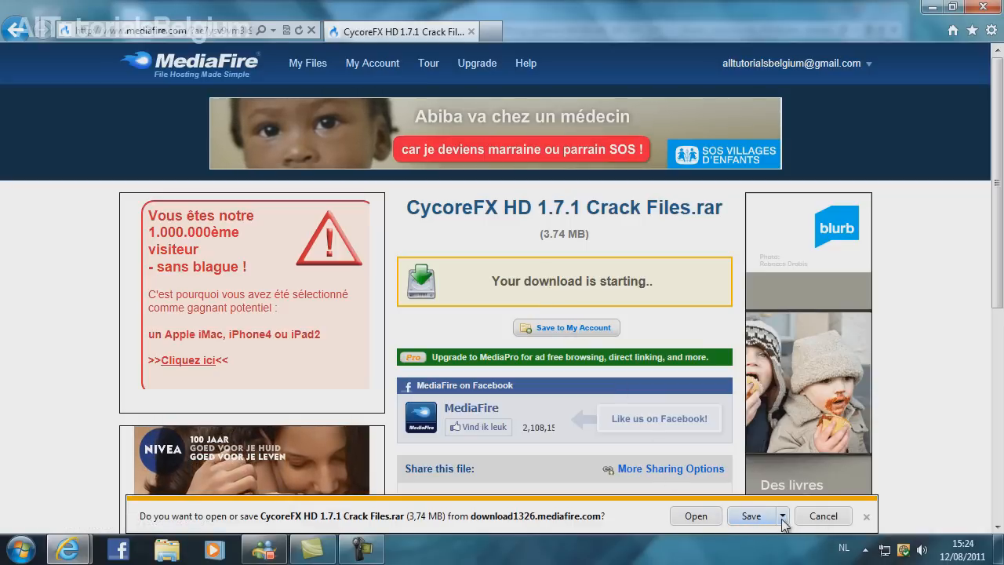
left_click(782, 515)
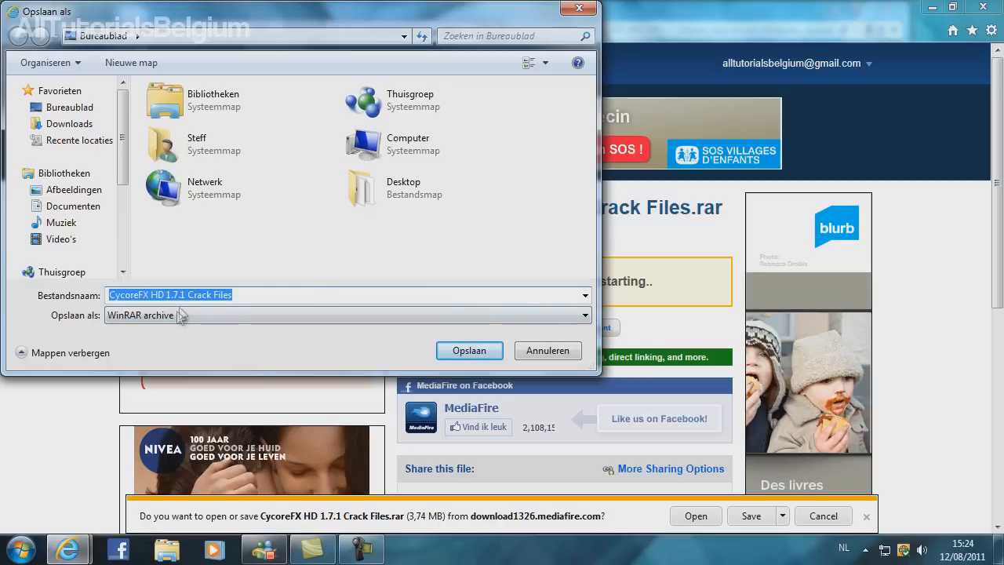
Save the archive to Bureaublad (desktop) and close the advertising browser window
left_click(69, 107)
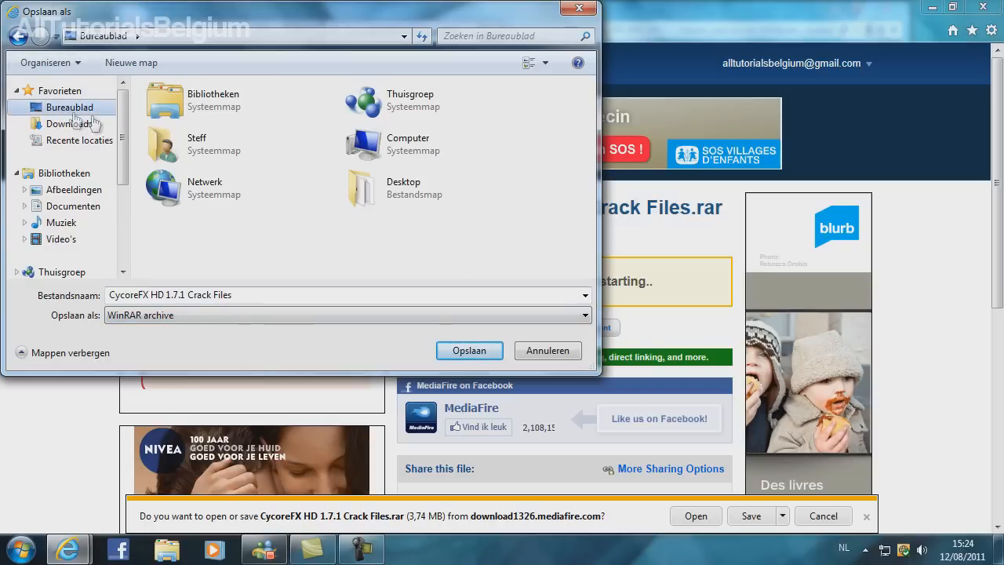
mouse_move(469, 351)
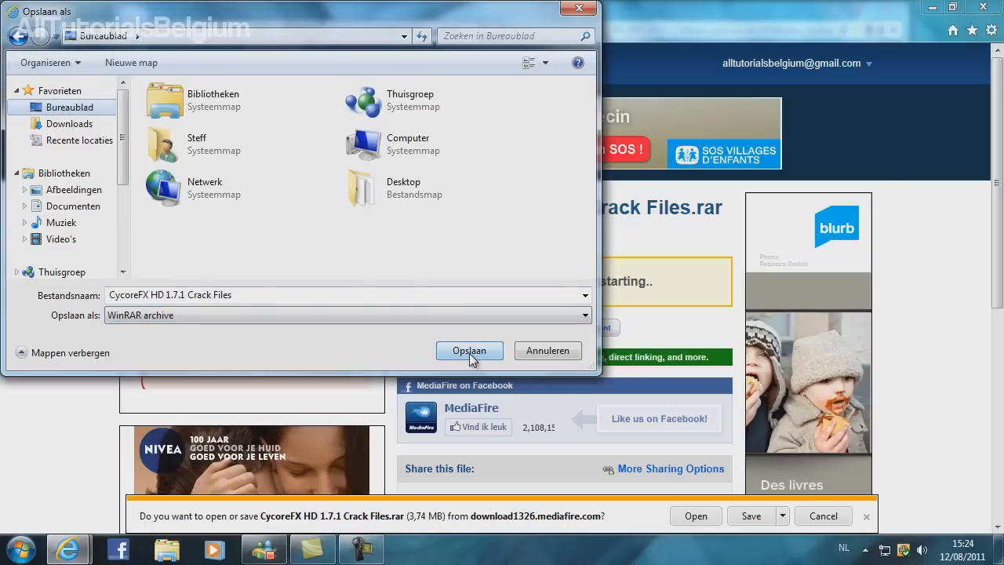
left_click(469, 352)
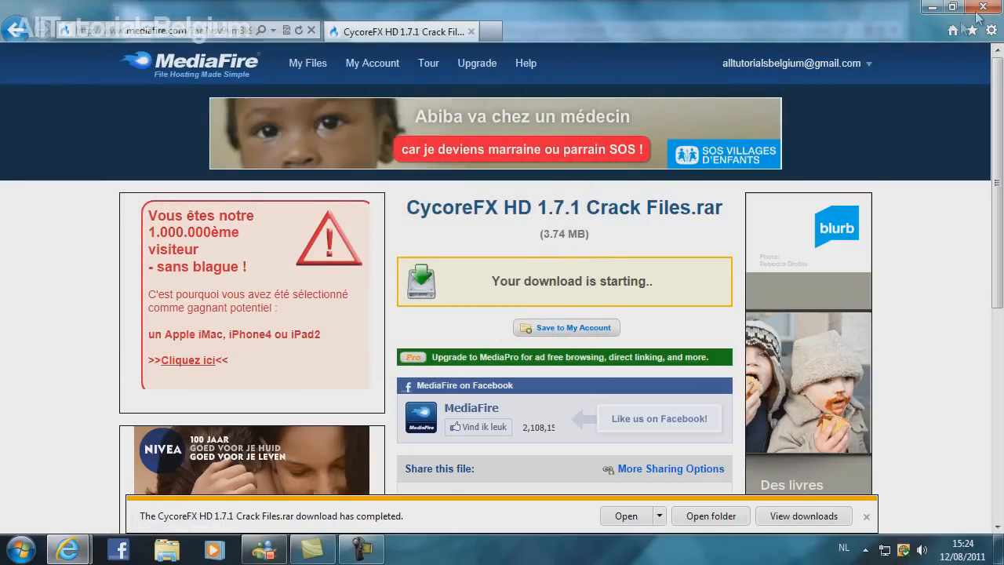
mouse_move(988, 6)
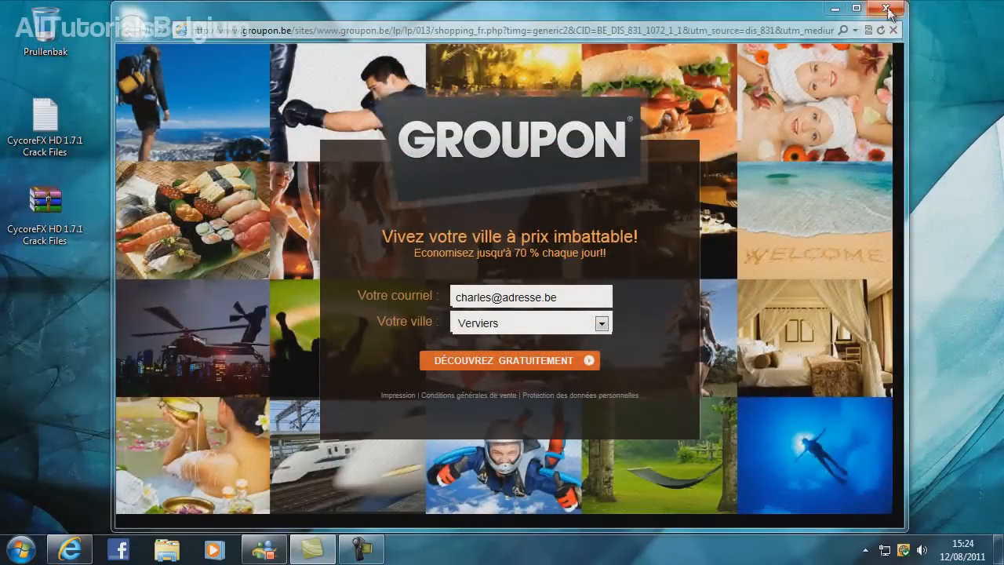
left_click(885, 9)
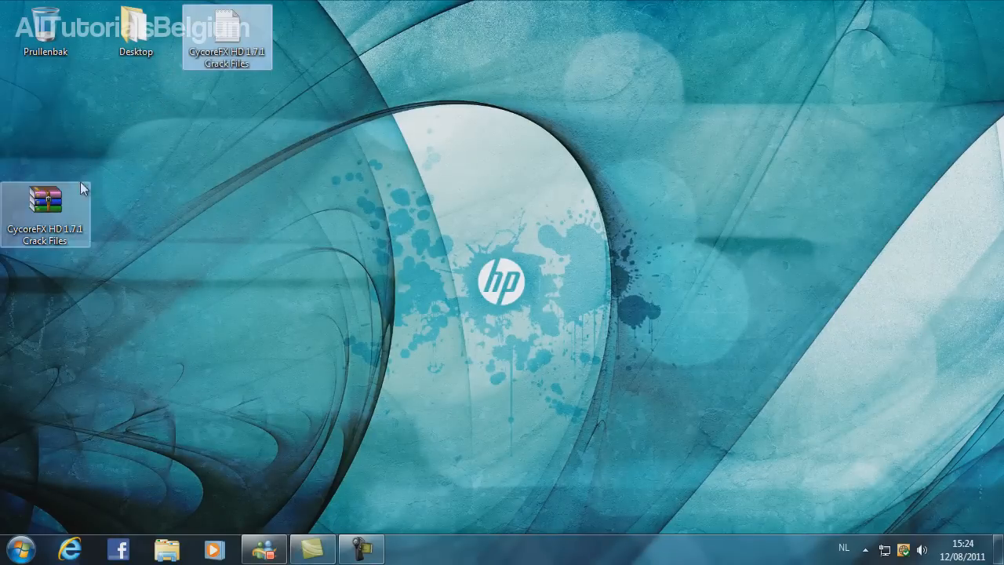
Extract the .rar into its own CycoreFX HD 1.7.1 Crack Files folder with WinRAR
right_click(46, 118)
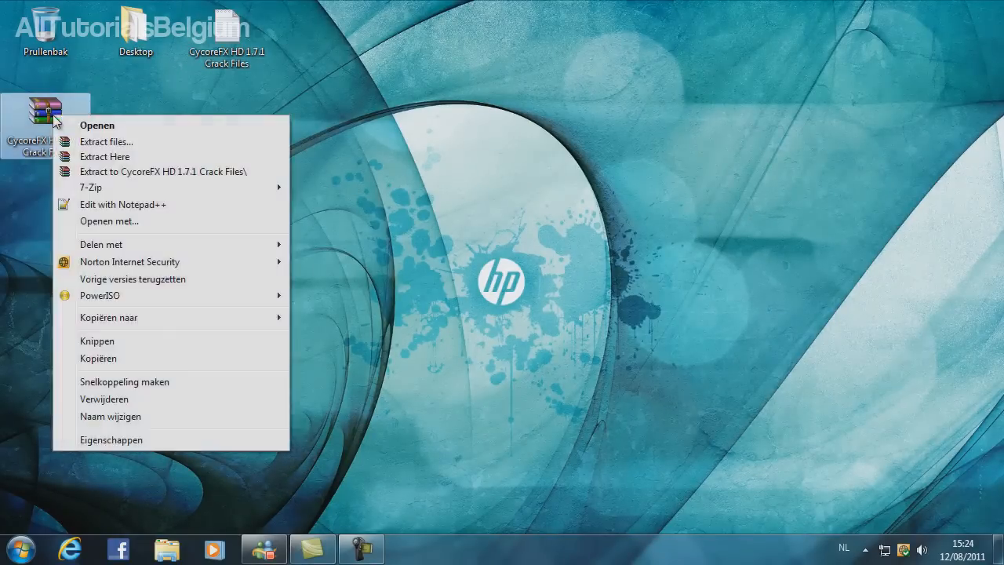
mouse_move(132, 179)
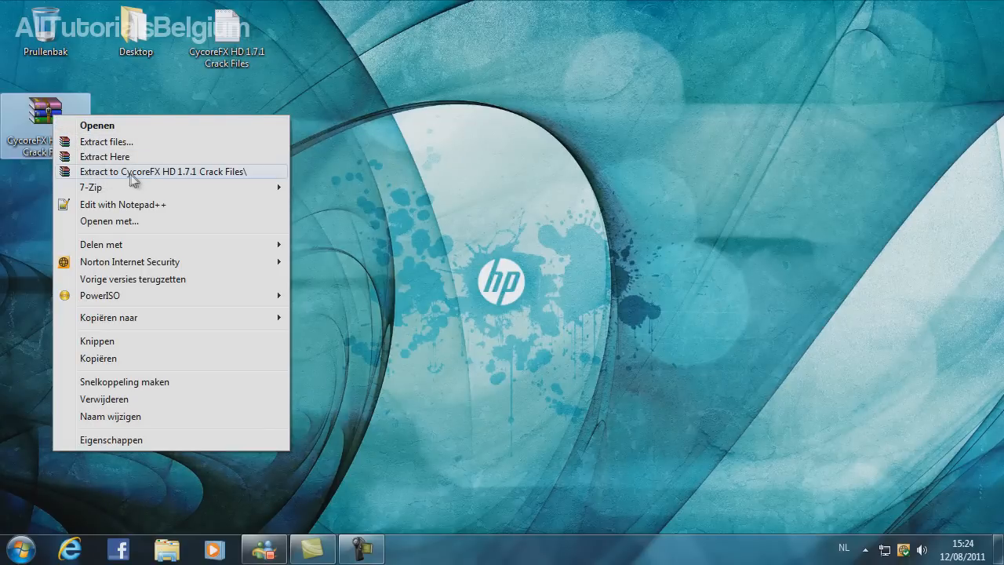
mouse_move(126, 180)
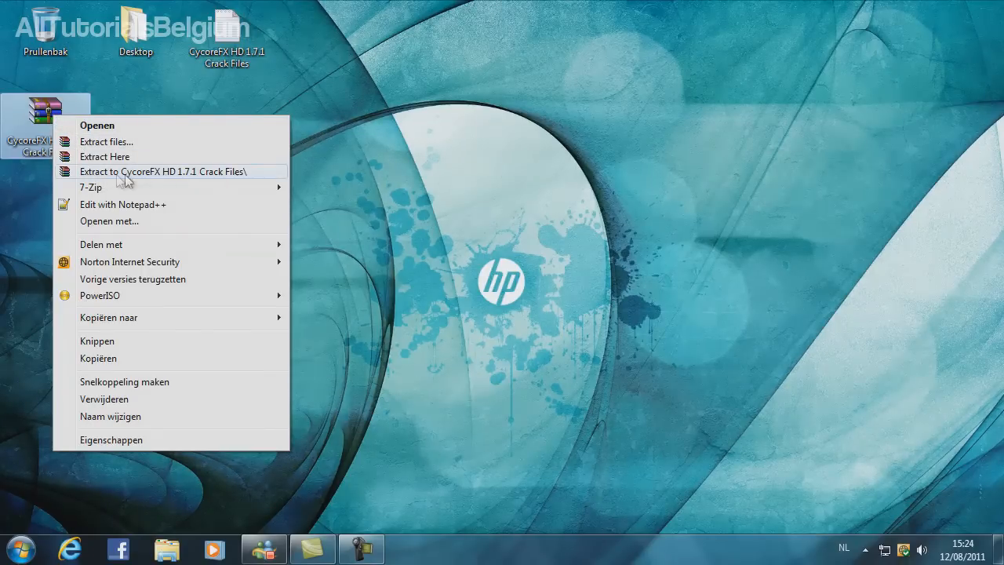
left_click(163, 171)
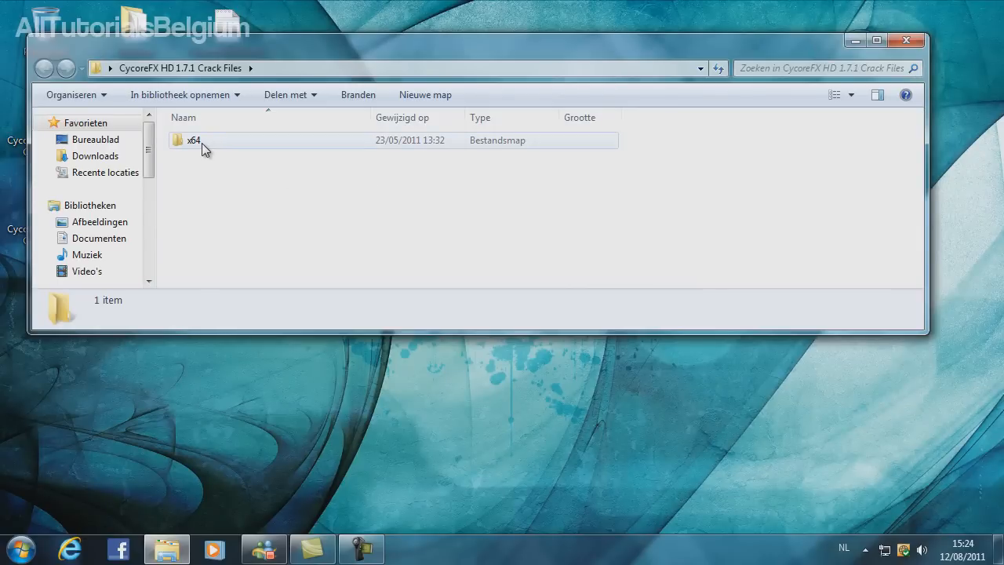
Open the x64 folder listing the 73 effect files, then bring up the Start menu
double_click(195, 140)
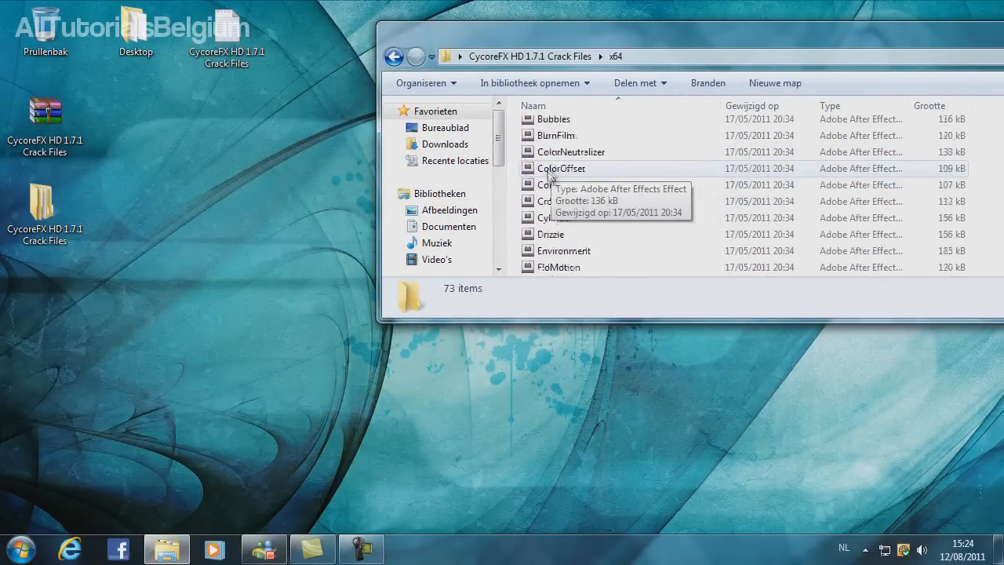
scroll("down", 3)
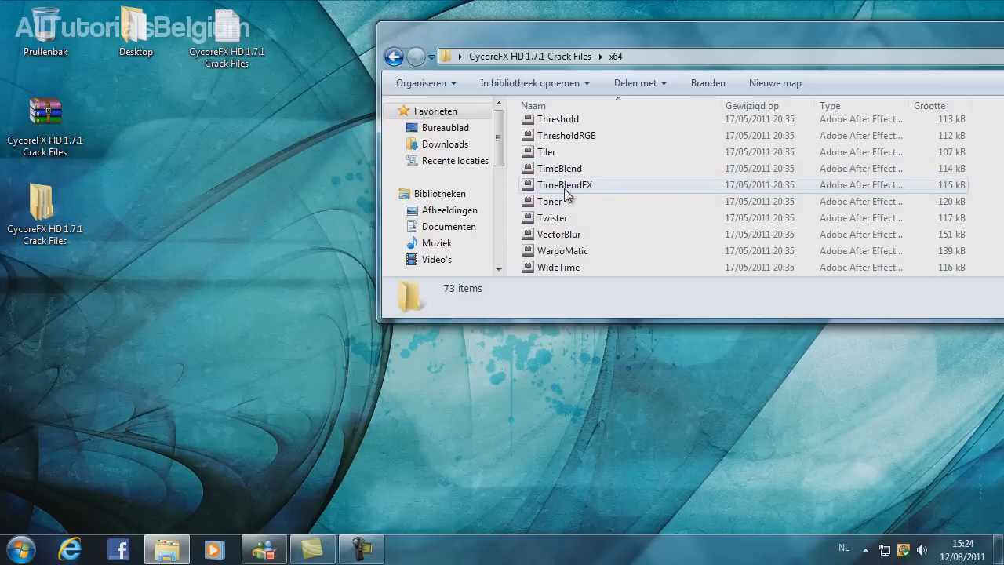
scroll("up", 3)
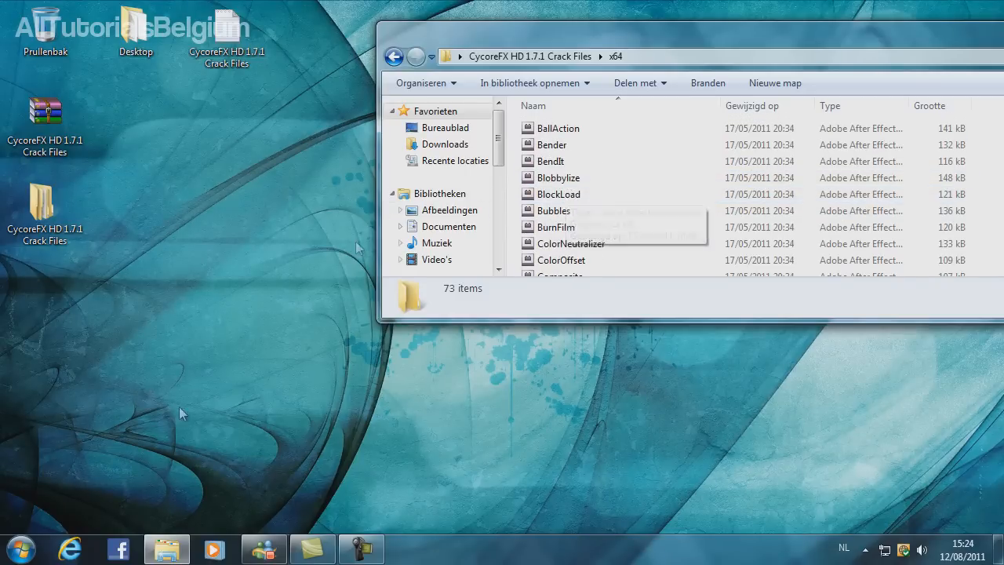
left_click(21, 549)
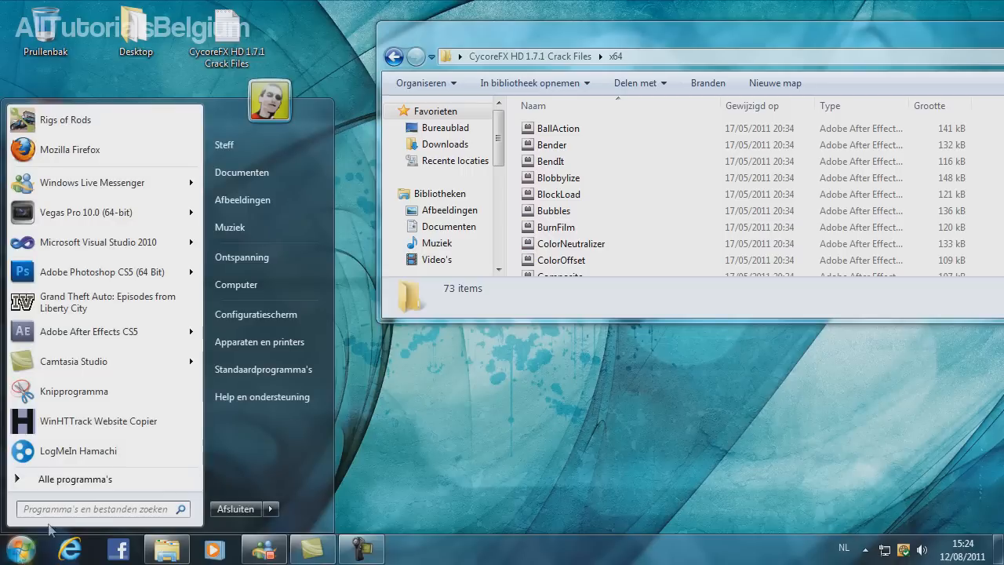
Browse a second window to C: > Program Files > Adobe After Effects CS5 > Support Files
left_click(235, 286)
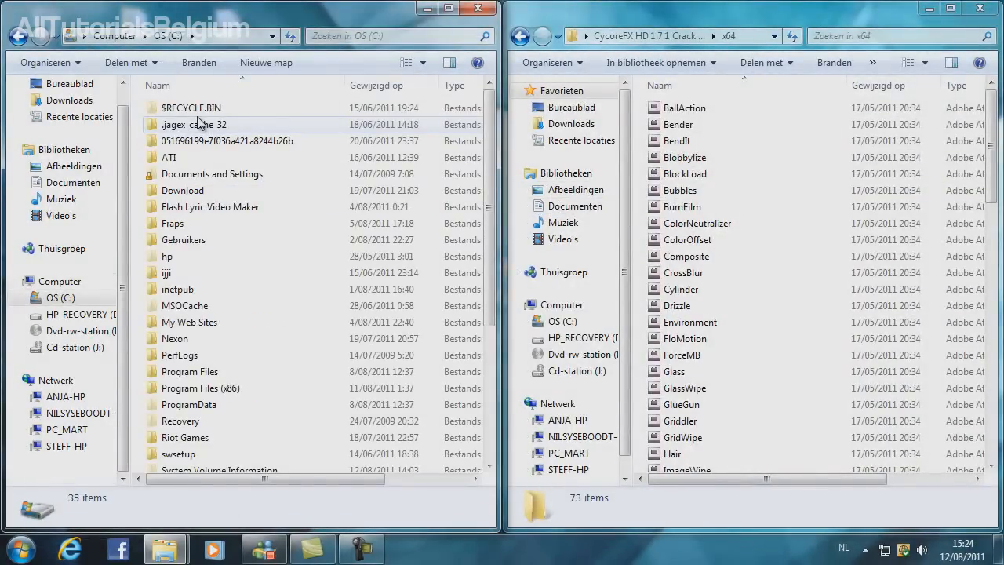
mouse_move(223, 296)
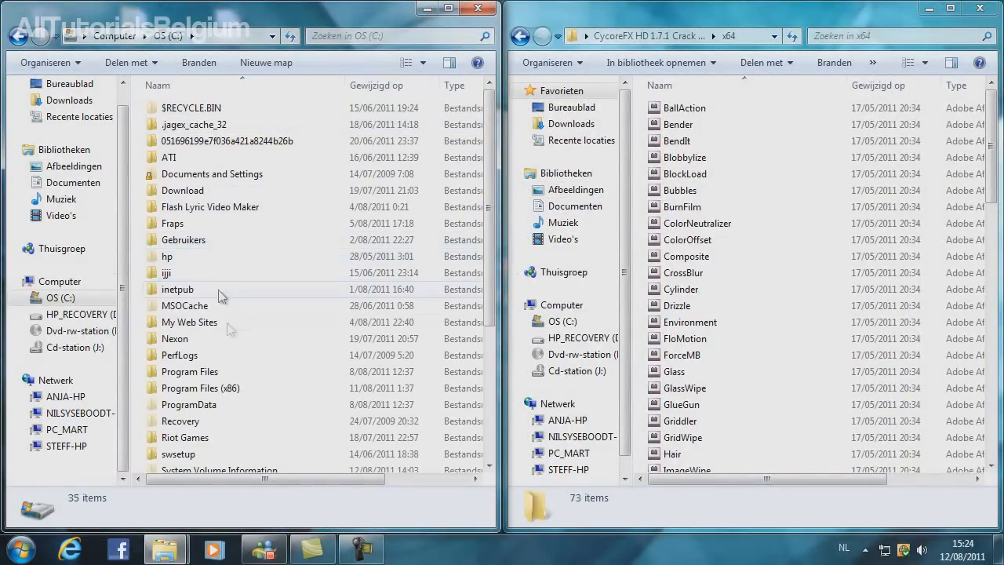
double_click(188, 370)
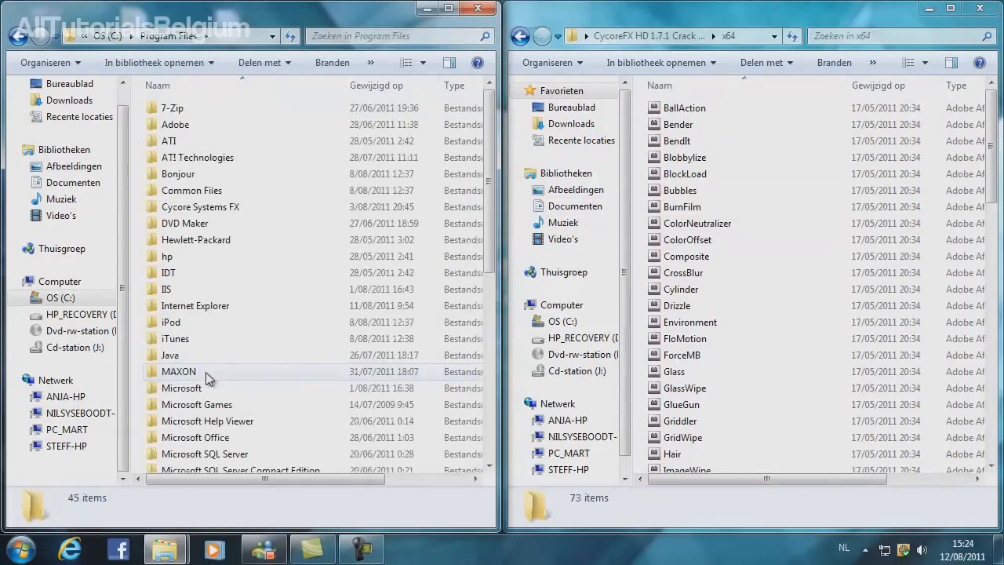
scroll("down", 3)
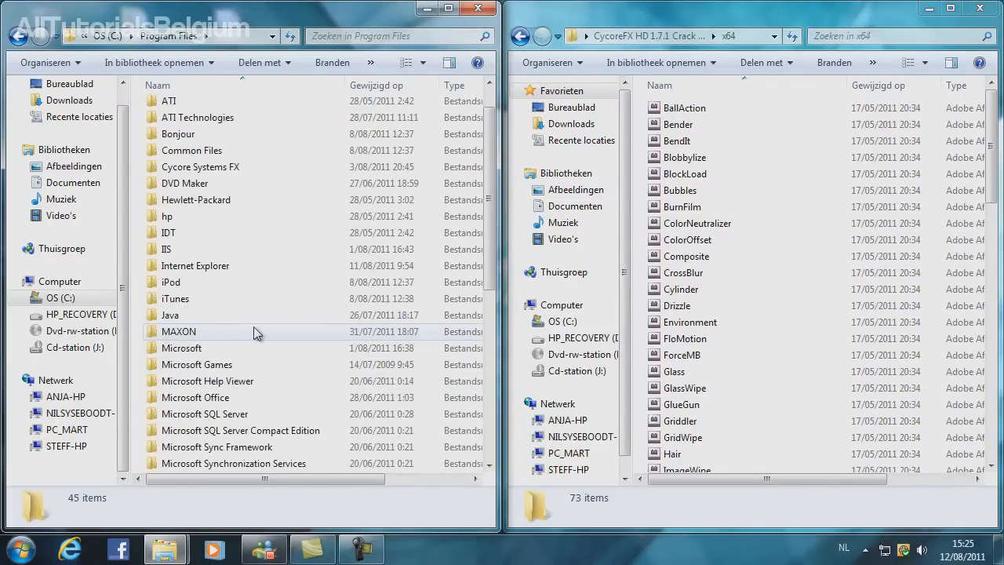
scroll("down", 3)
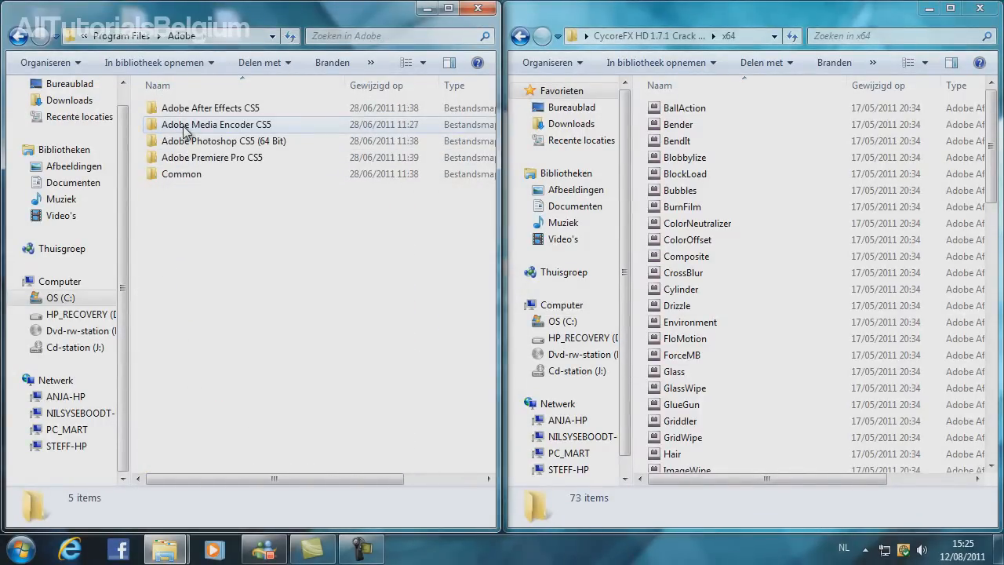
mouse_move(210, 107)
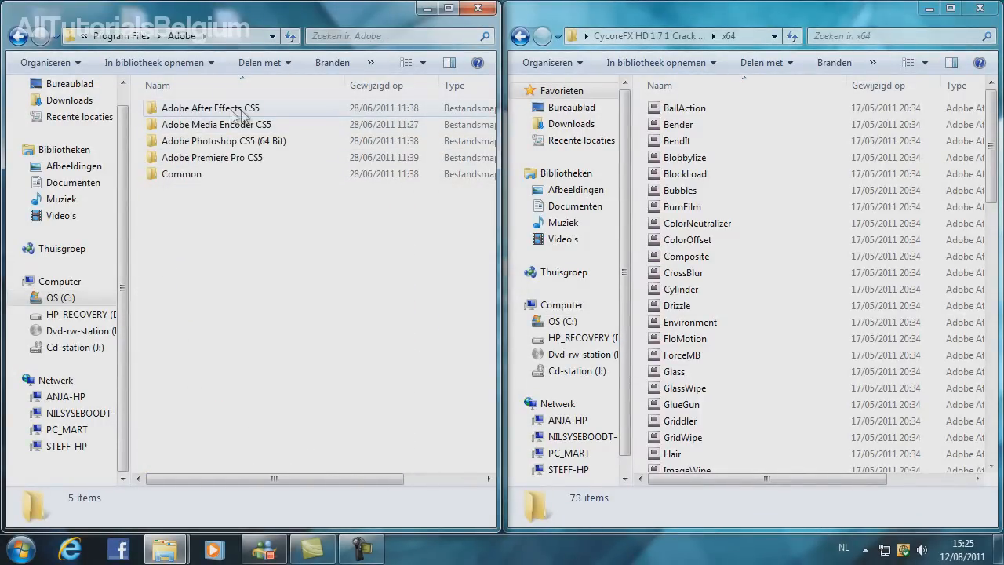
double_click(210, 107)
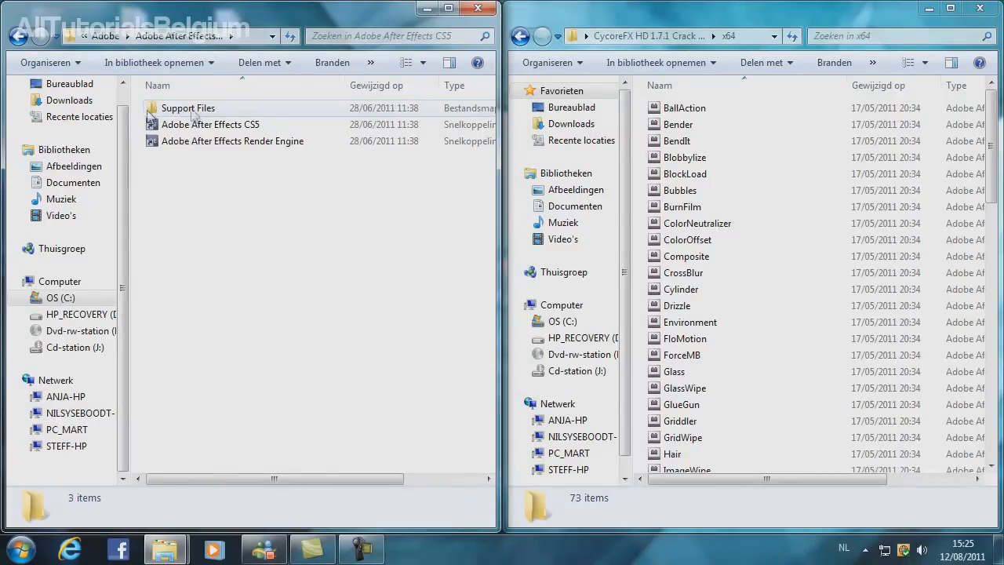
double_click(189, 106)
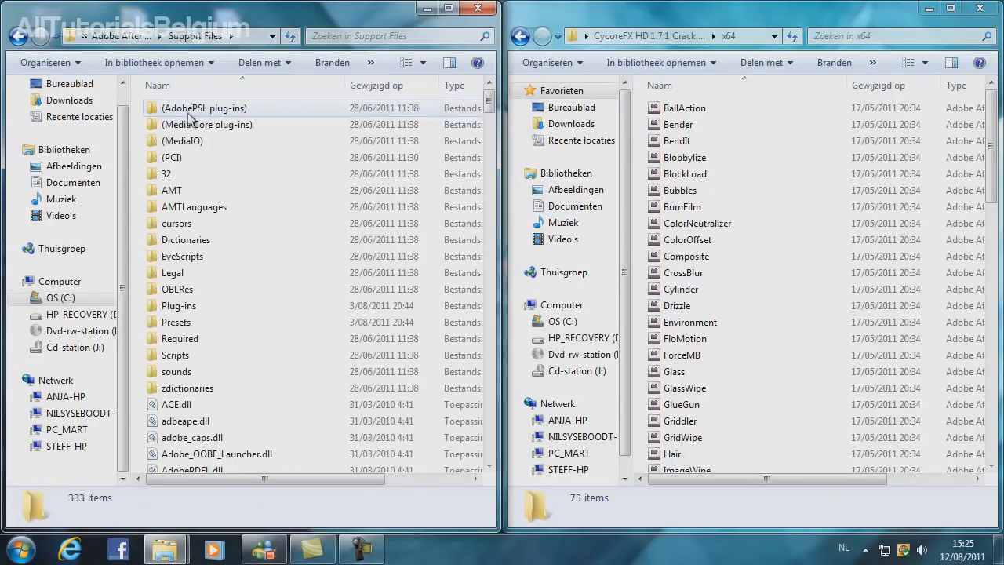
mouse_move(227, 171)
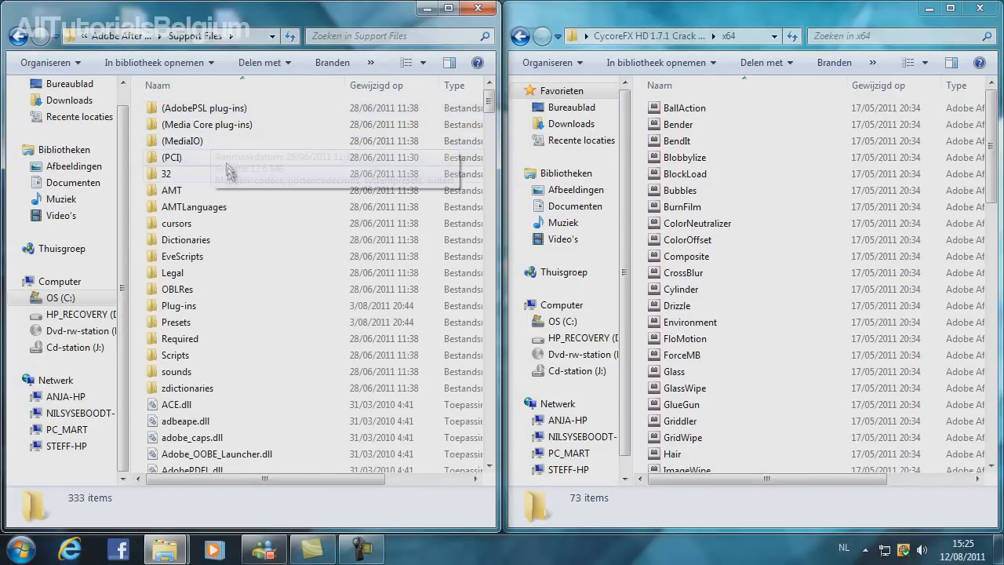
mouse_move(179, 304)
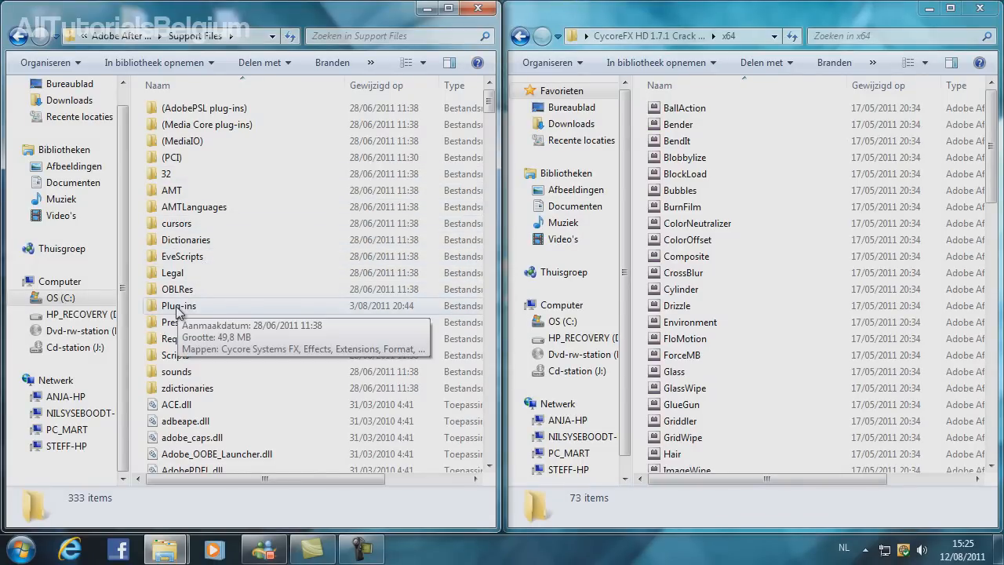
Continue into Plug-ins > Cycore Systems FX > CycoreFX HD-64 1.7.1
double_click(178, 305)
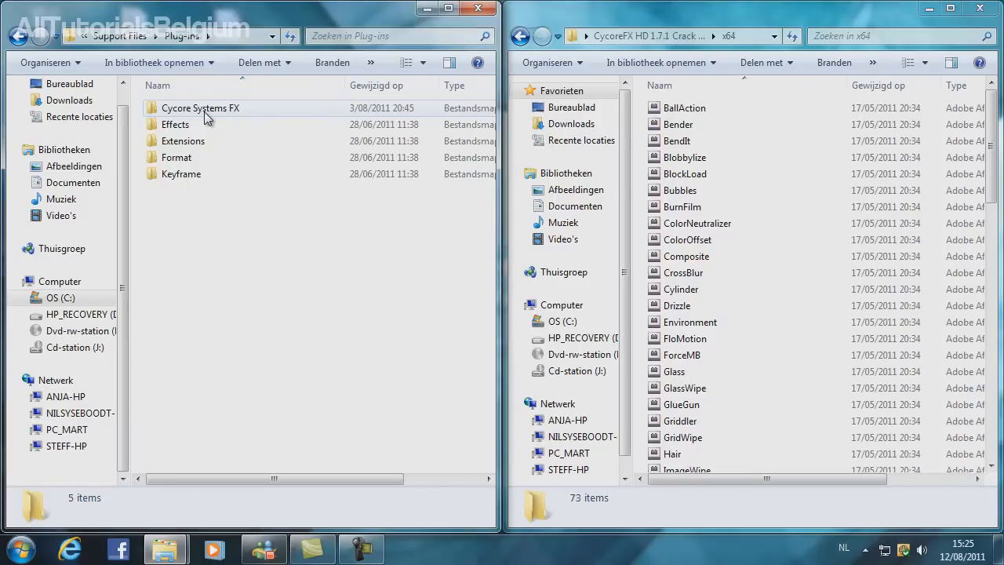
double_click(200, 106)
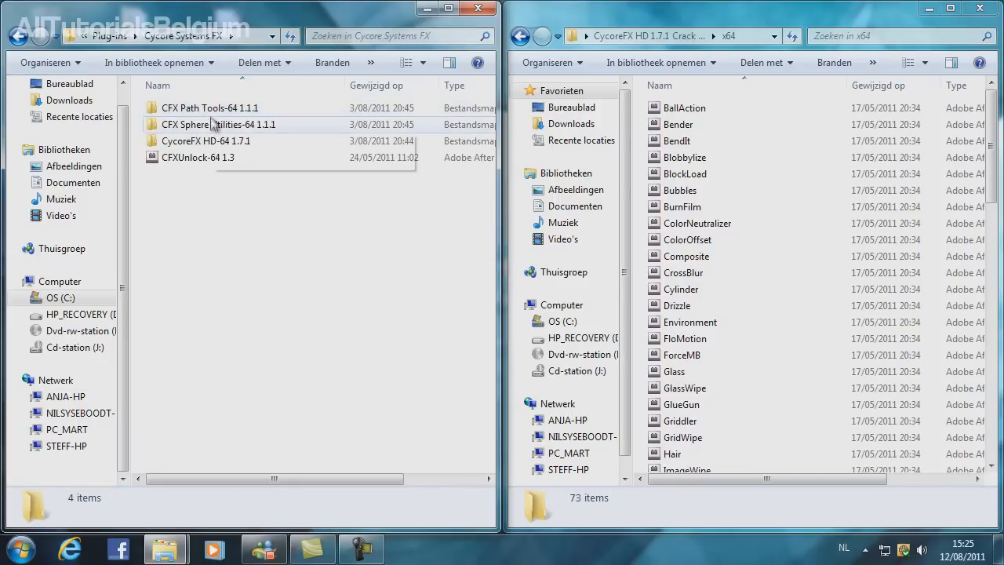
mouse_move(206, 142)
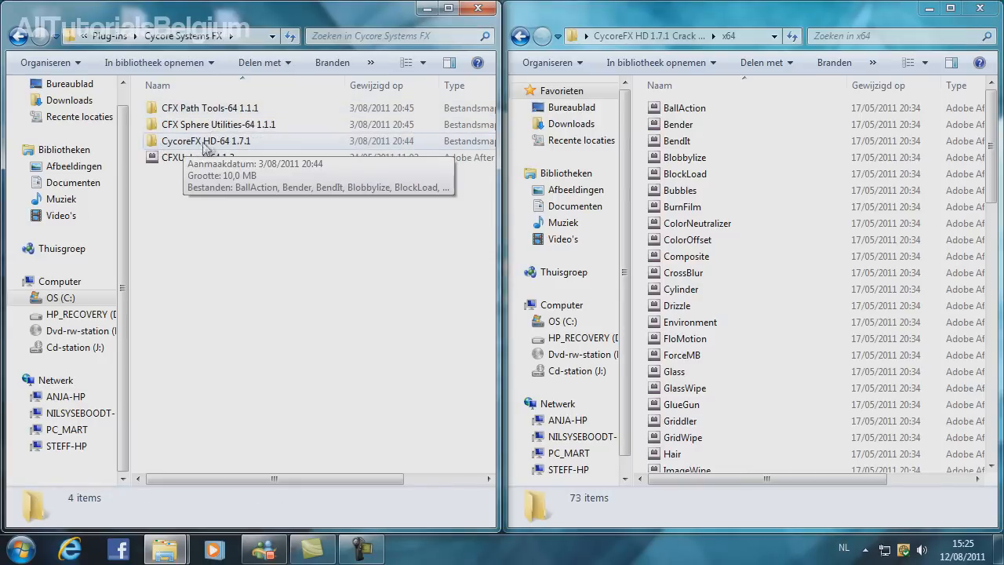
double_click(207, 141)
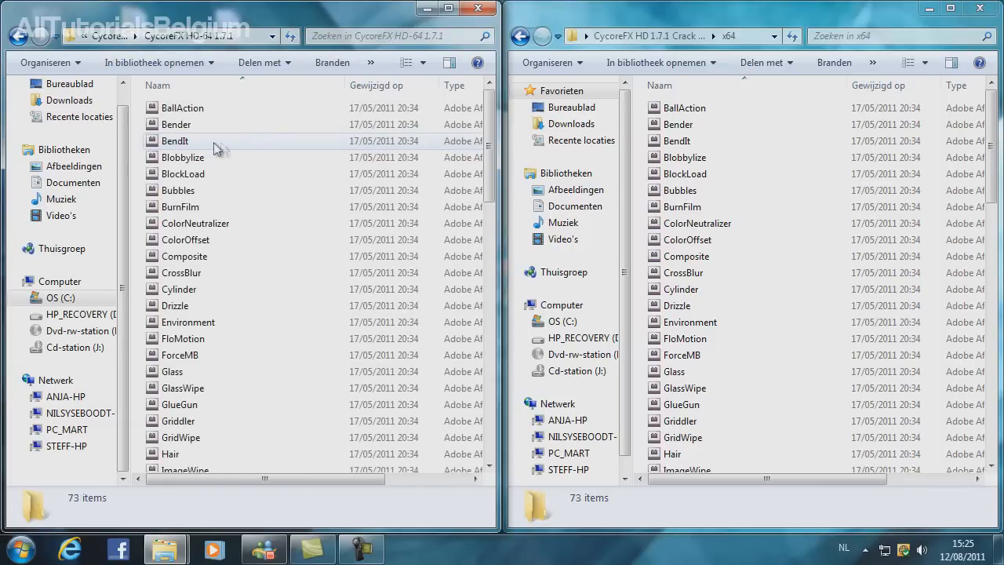
Move all 73 x64 effect files into CycoreFX HD-64 1.7.1, granting administrator permission
left_click(684, 106)
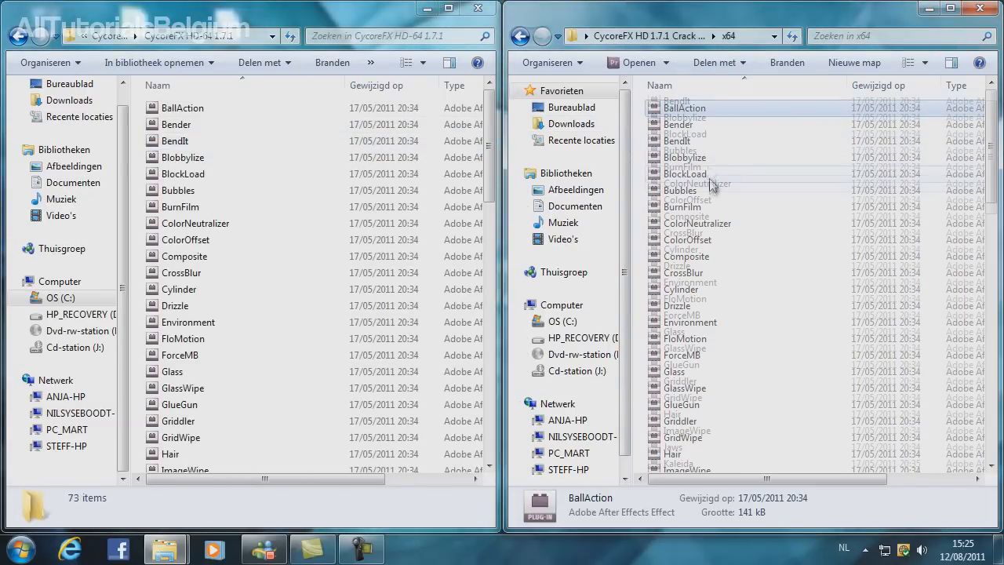
scroll("down", 3)
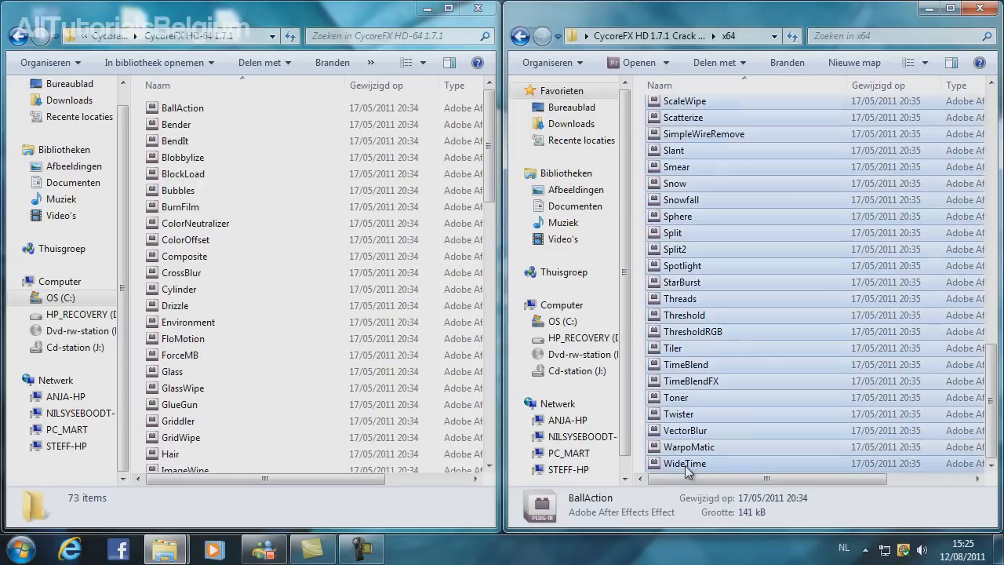
key("ctrl+a")
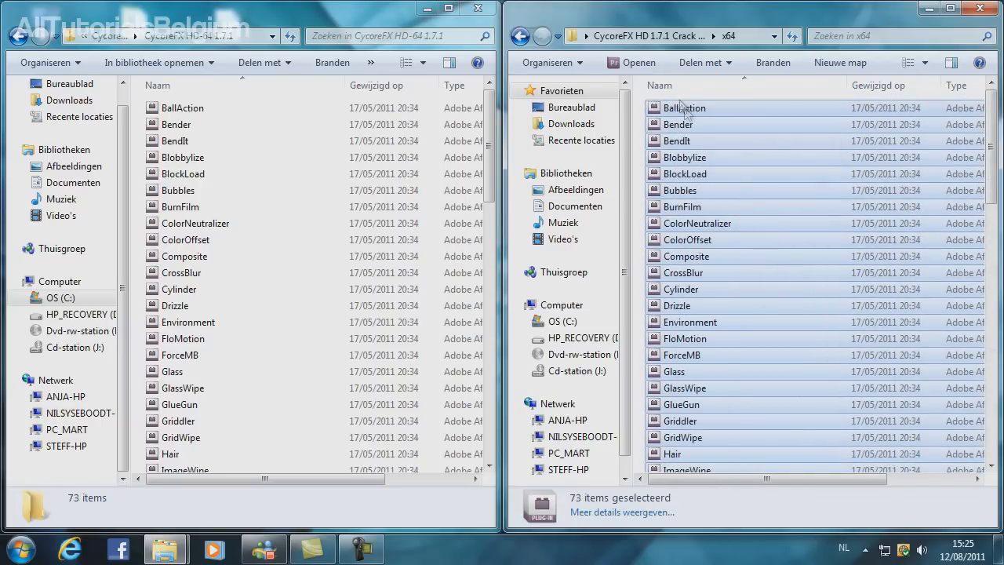
left_click_drag(540, 504, 342, 110)
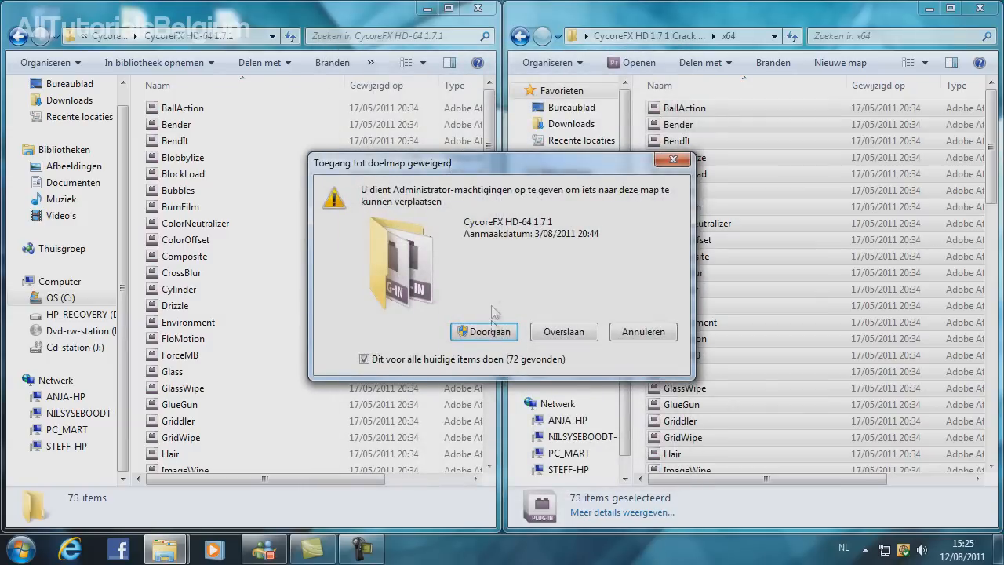
left_click(483, 331)
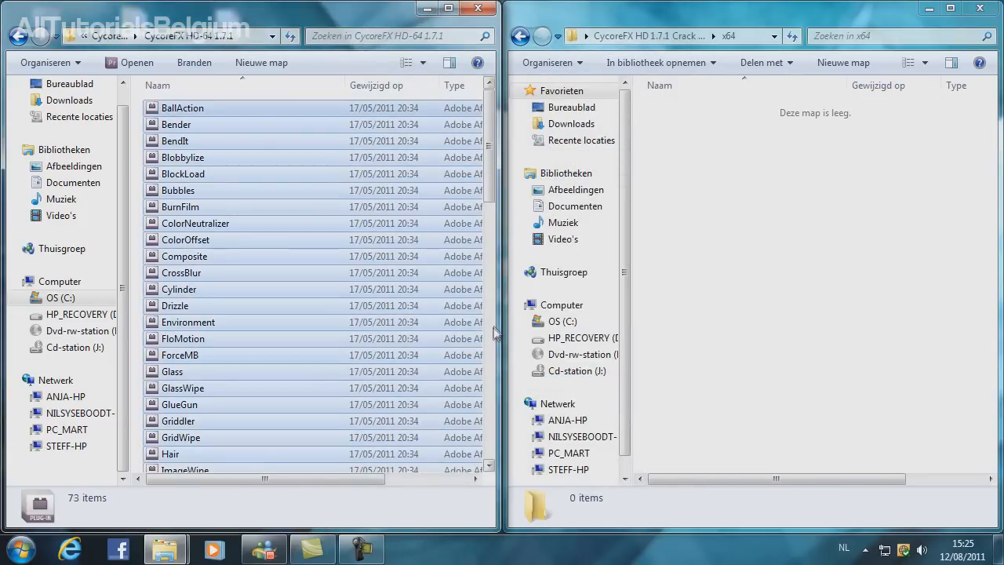
Close the now-empty x64 window and the plug-ins folder window
key("ctrl+a")
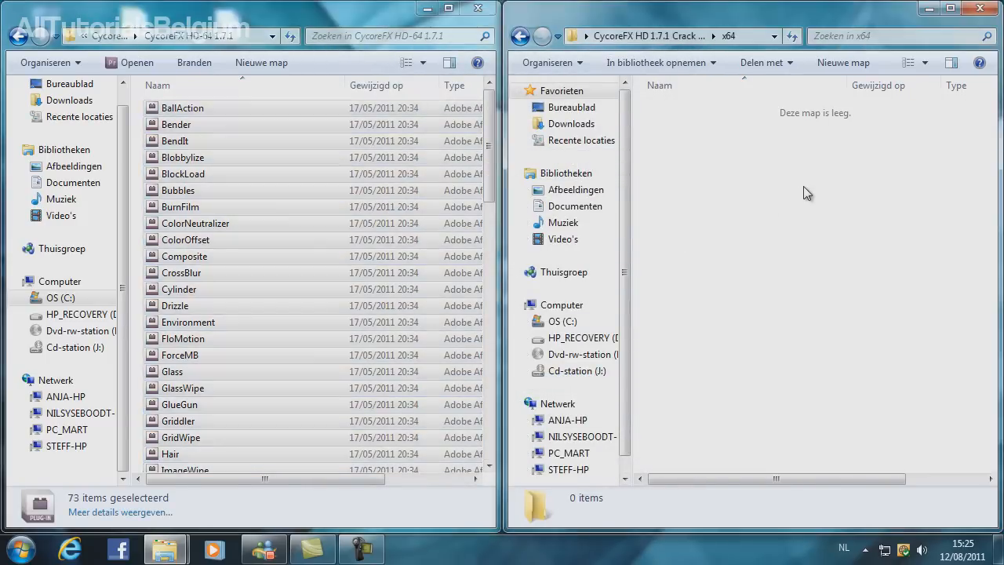
left_click(991, 9)
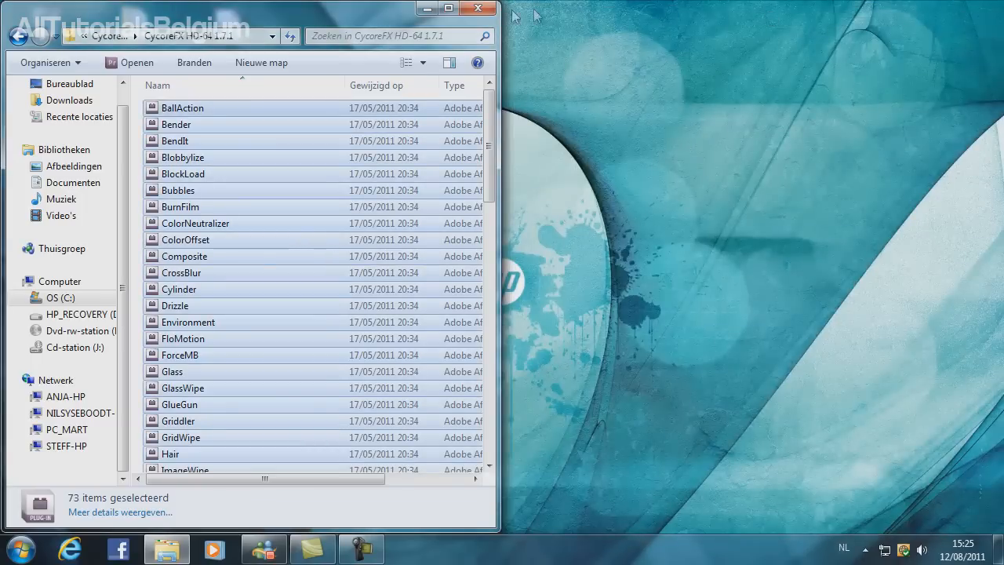
left_click(477, 8)
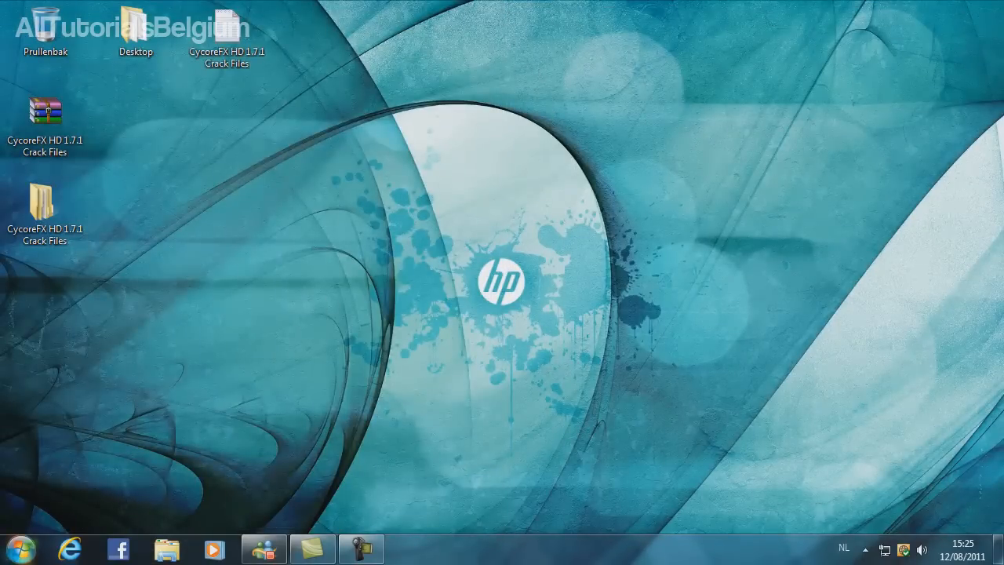
Launch Adobe After Effects CS5 from Start and dismiss its welcome screen
left_click(16, 549)
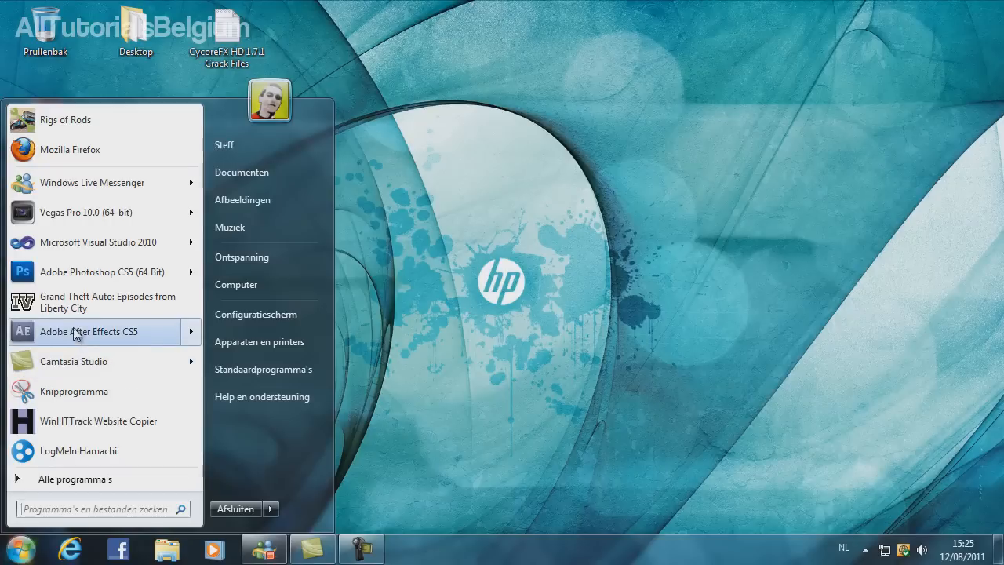
left_click(88, 331)
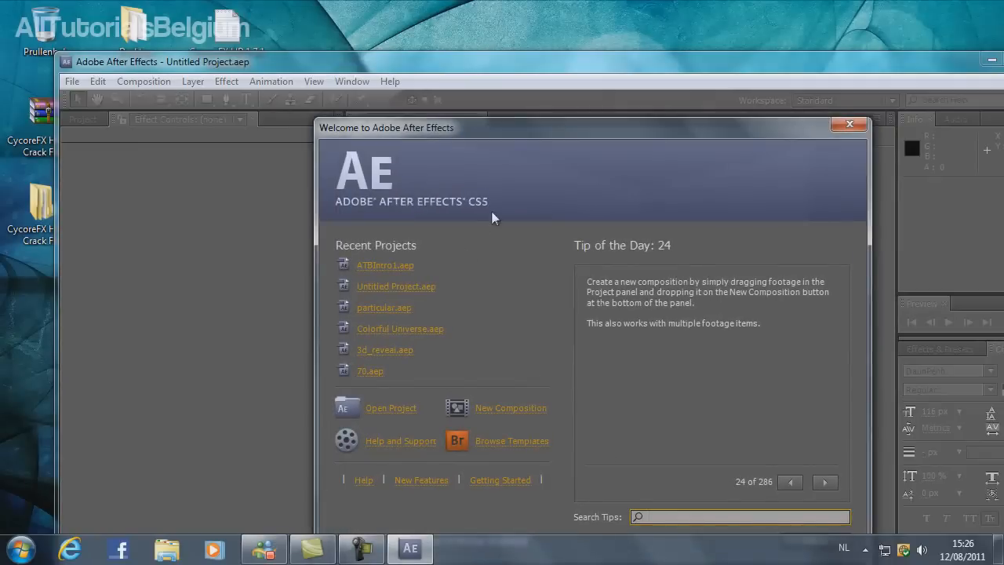
left_click(847, 124)
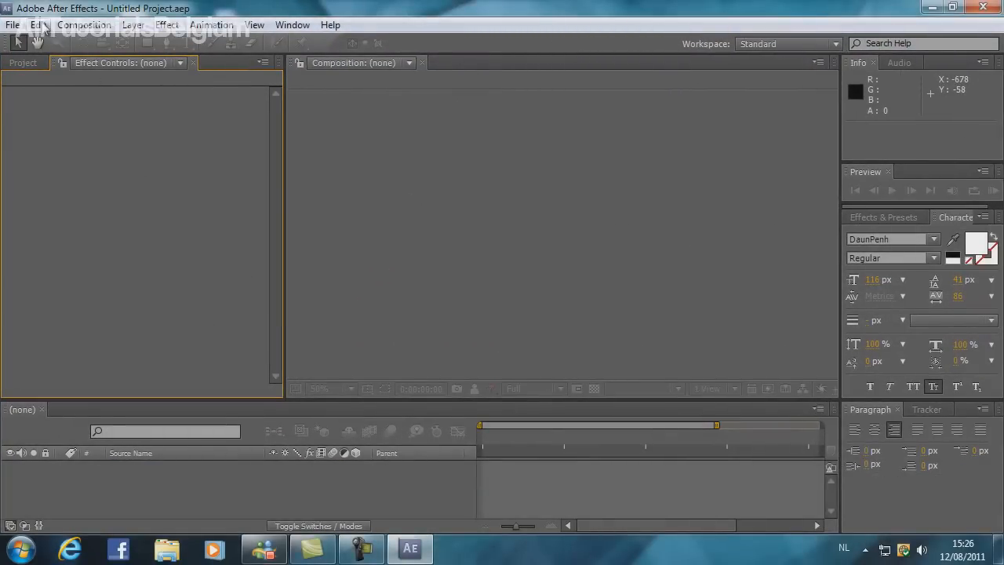
Create the default 1280×720 composition Comp 1 and show Effects & Presets
left_click(83, 25)
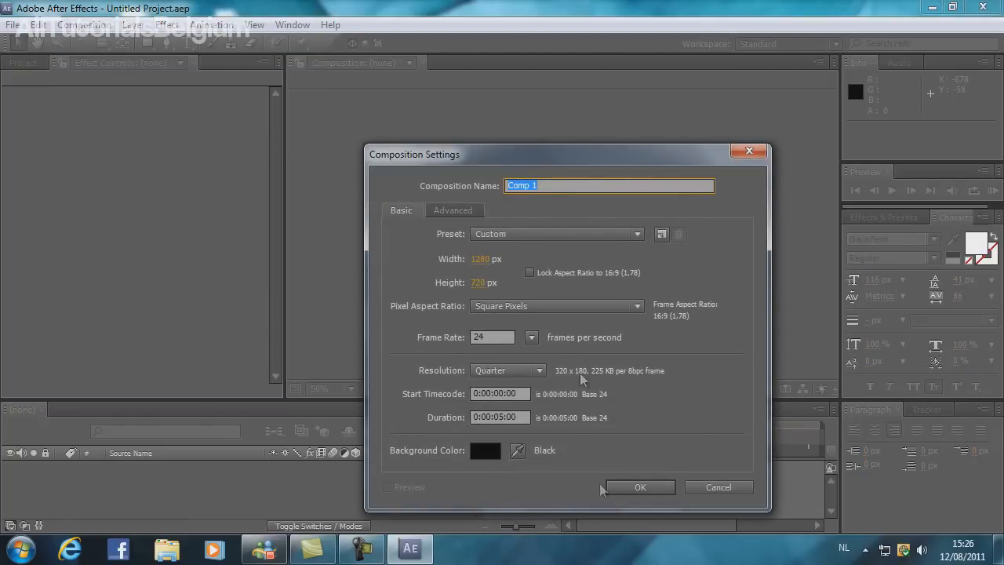
left_click(640, 486)
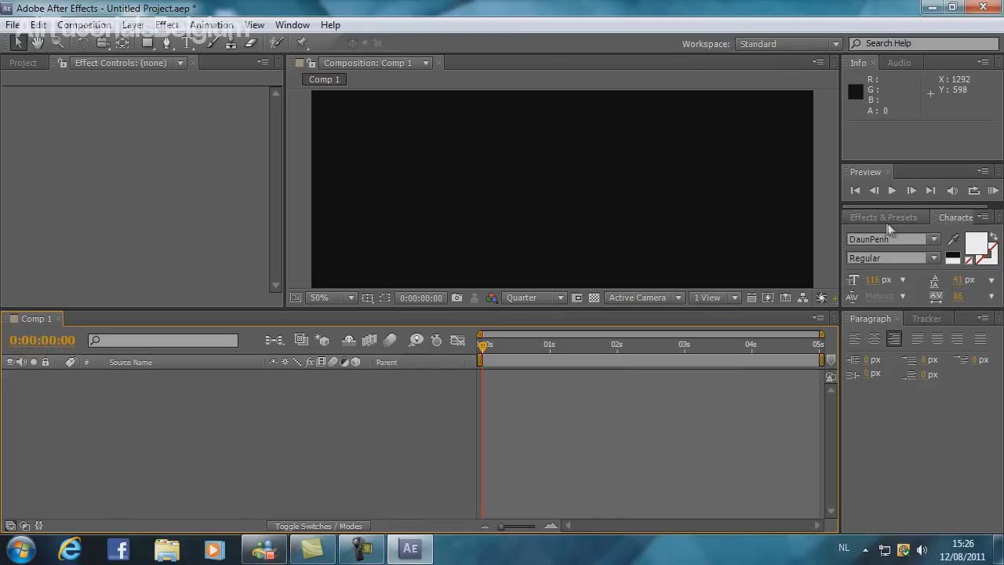
left_click(883, 217)
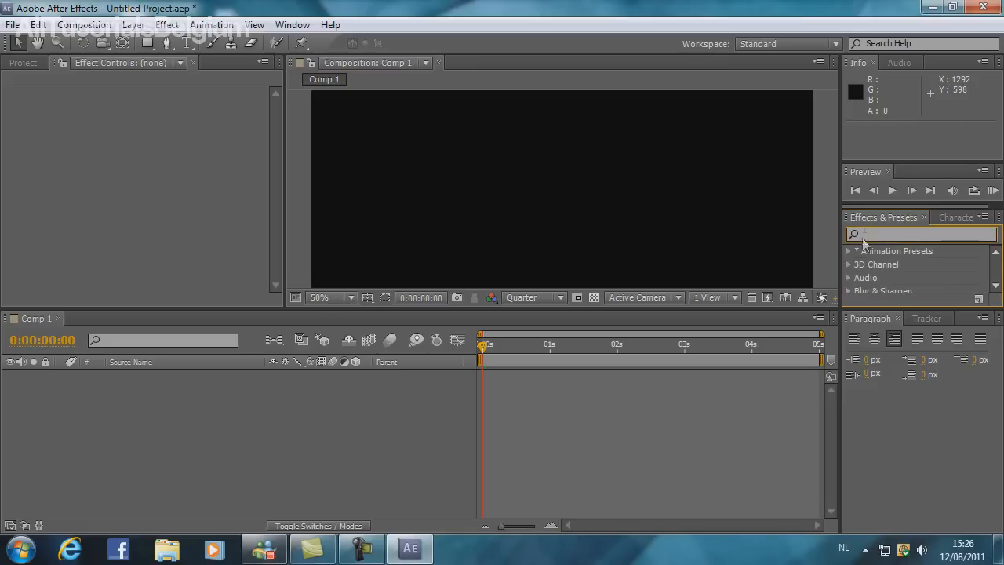
Search 'pixel' to surface CC Pixel Polly, start a black solid, and reselect the search text
type("pixel po")
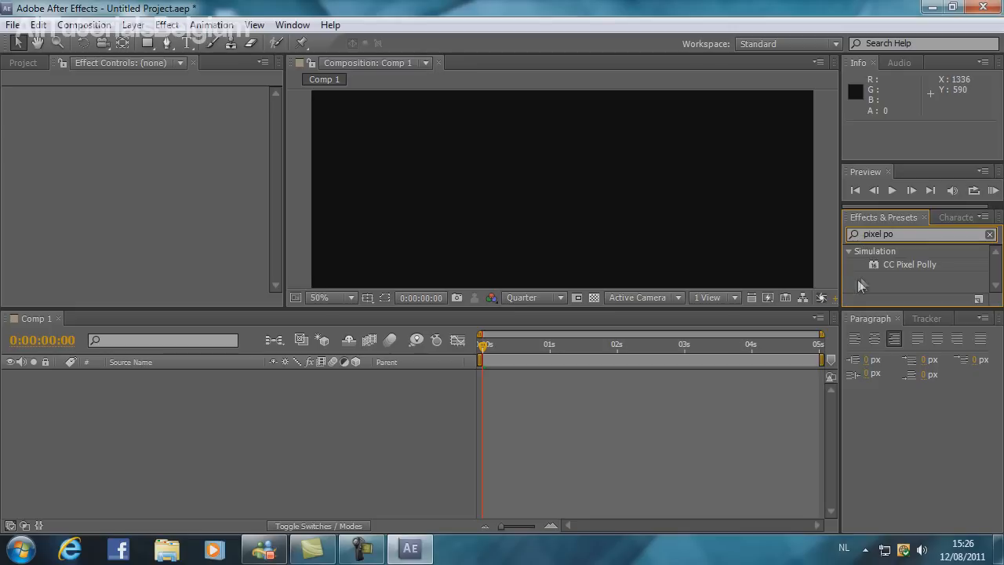
left_click(83, 25)
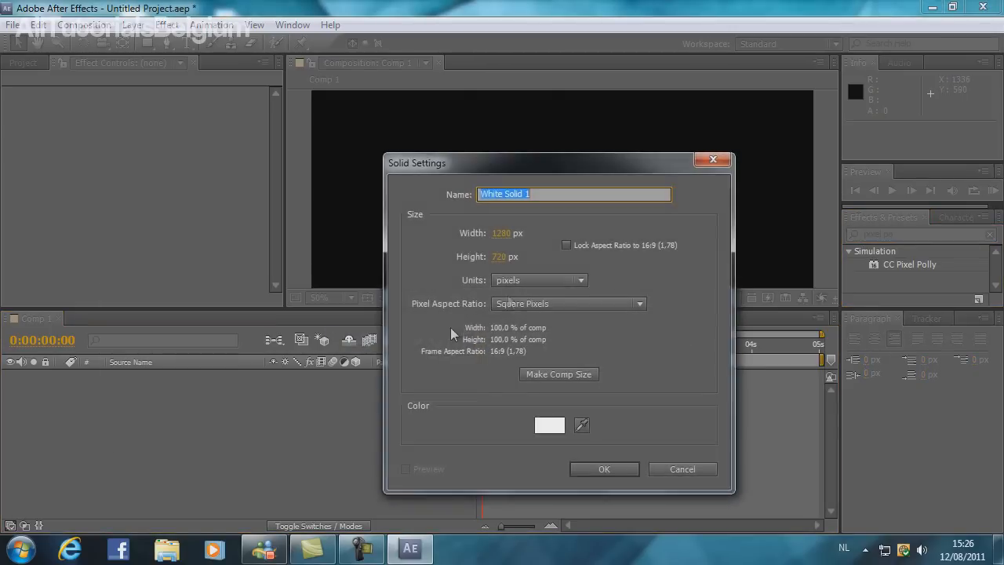
left_click(549, 424)
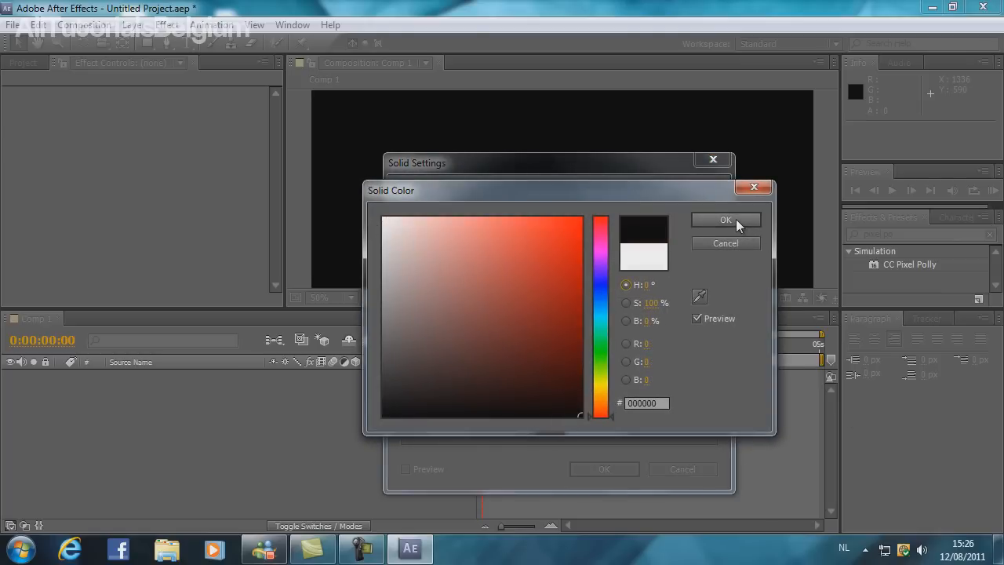
left_click(724, 220)
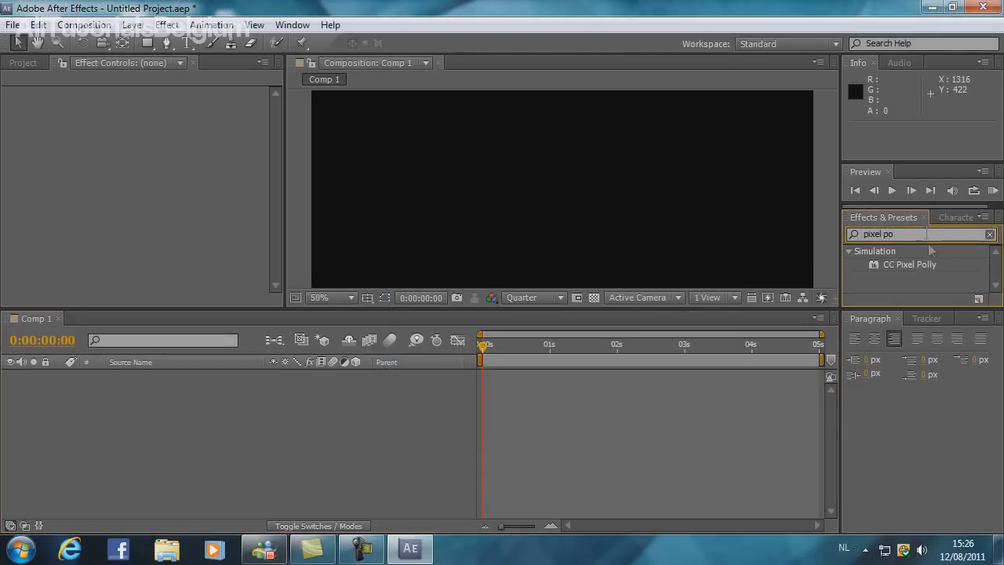
triple_click(879, 234)
type("part")
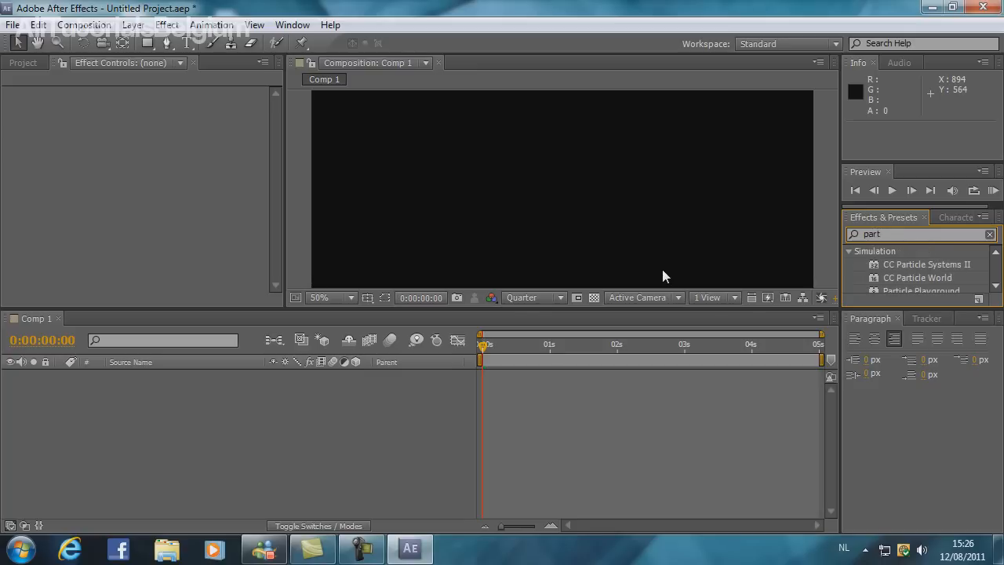
Apply CC Particle World to Comp 1 on a new black solid layer
left_click_drag(916, 276, 651, 251)
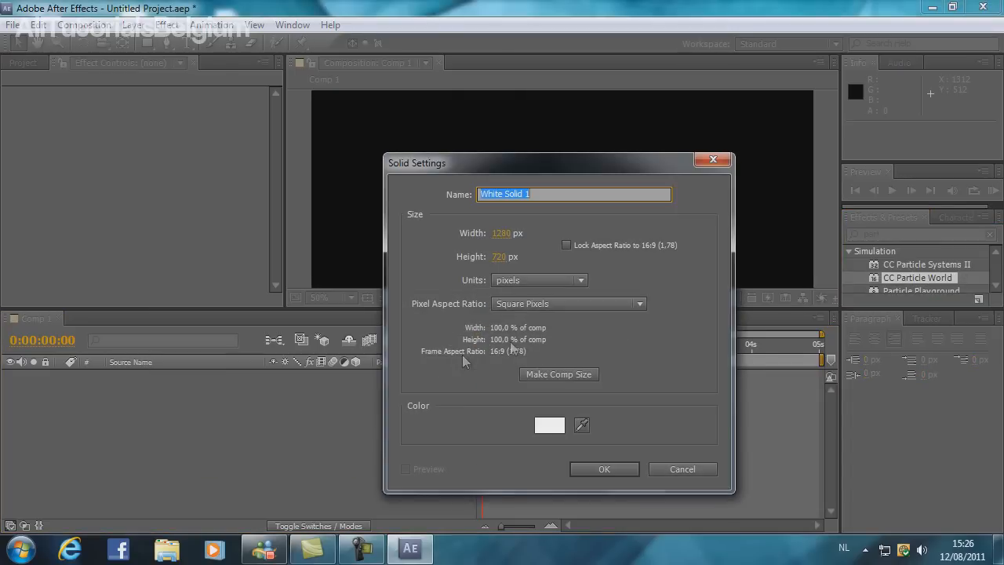
left_click(549, 423)
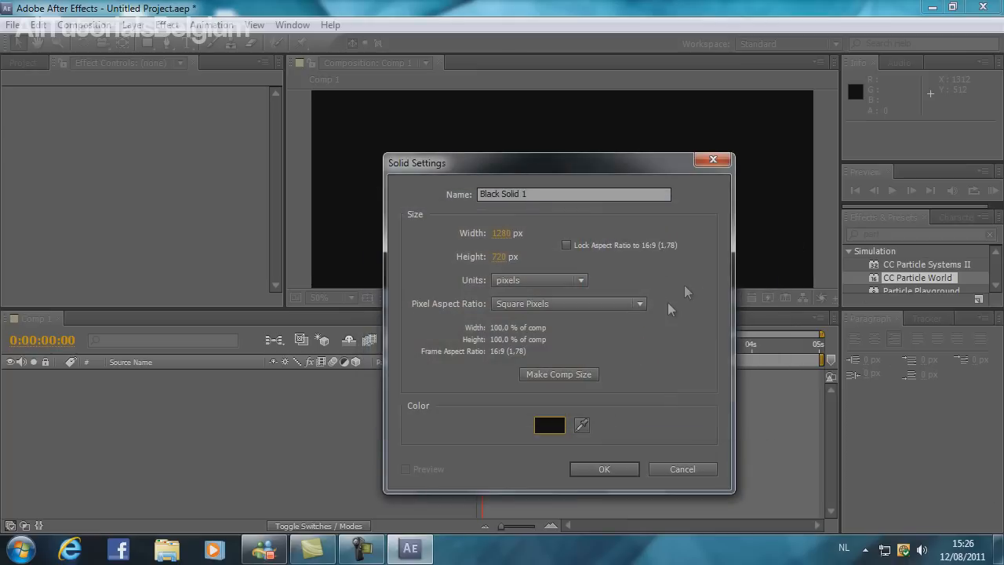
left_click(602, 468)
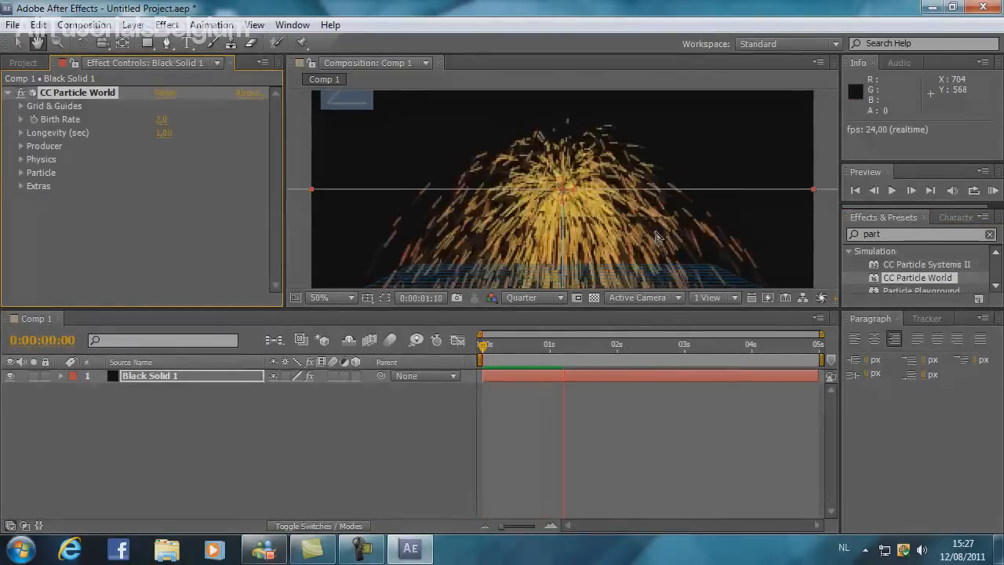
Scrub the particle burst around two seconds at Full viewer resolution with more room
left_click(616, 346)
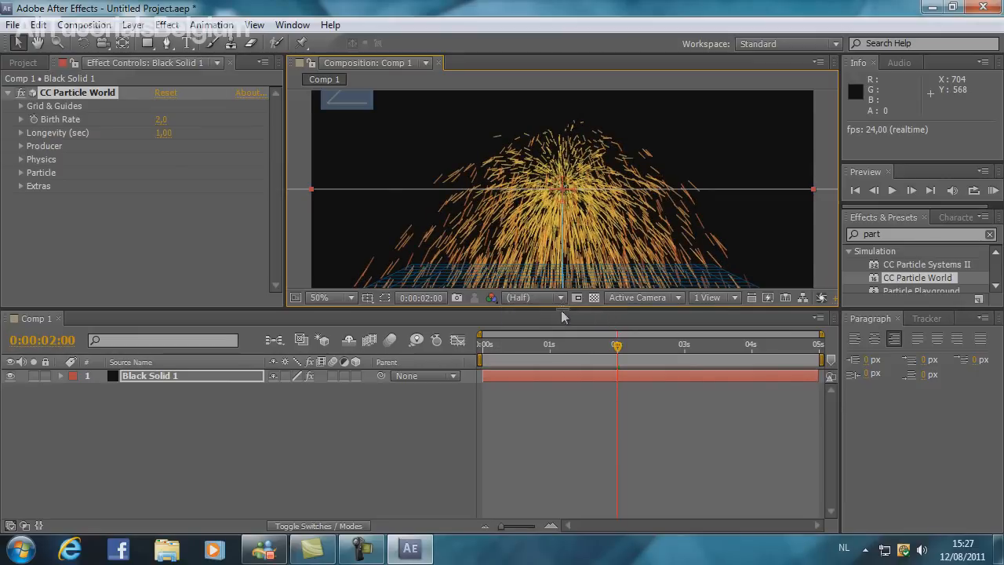
left_click(533, 298)
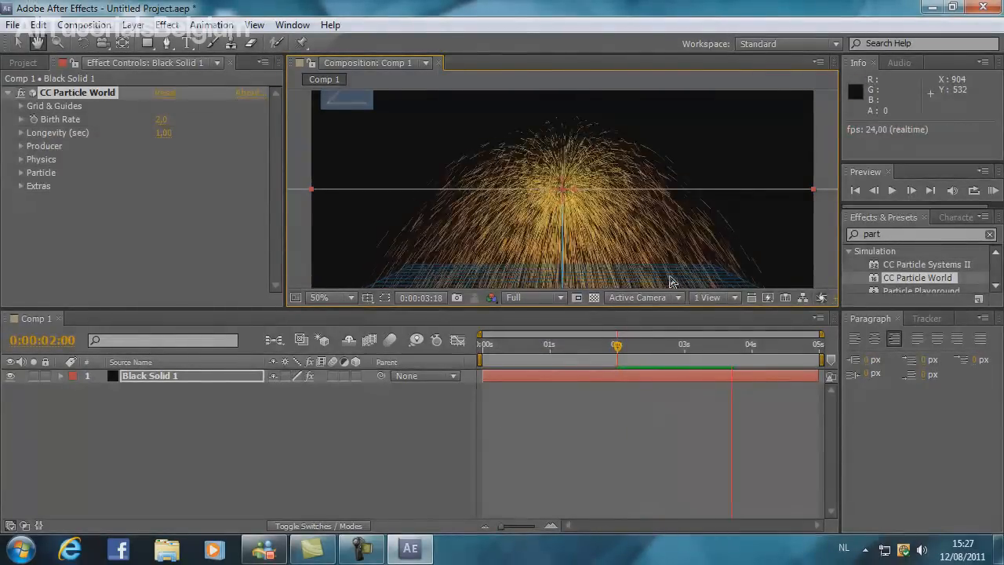
left_click_drag(616, 345, 776, 345)
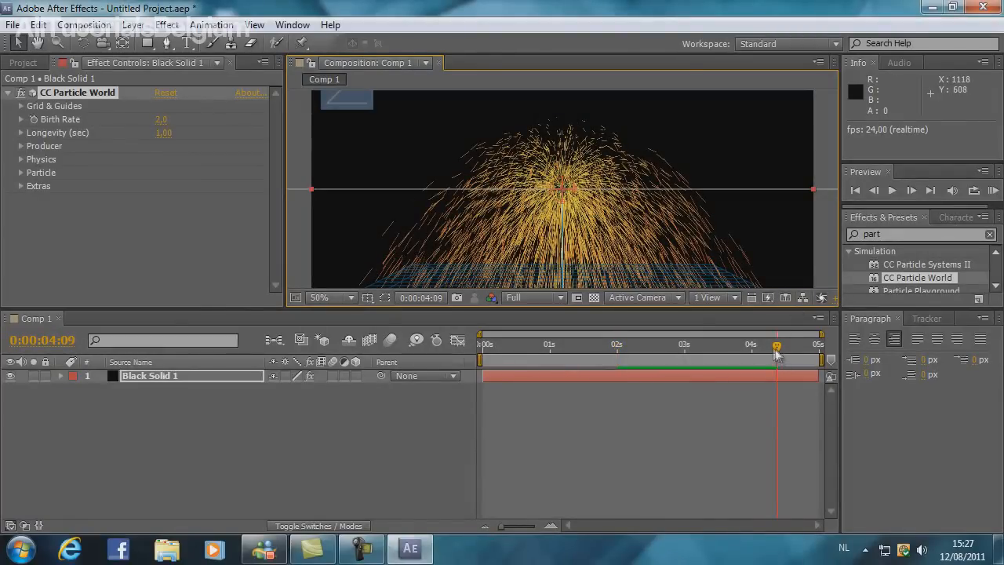
left_click(480, 343)
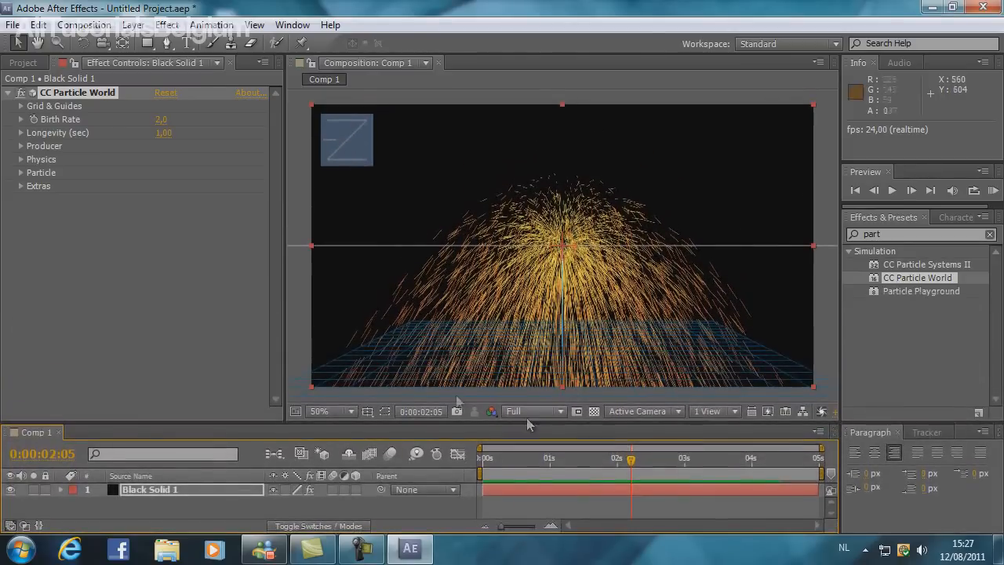
Turn off the floor grid under Grid & Guides in the CC Particle World controls
left_click(22, 106)
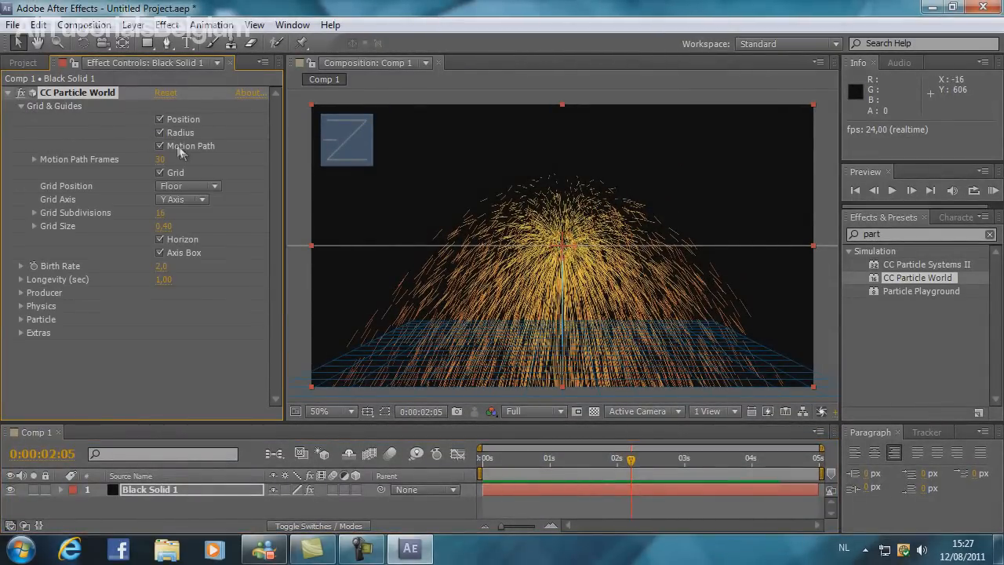
left_click(160, 172)
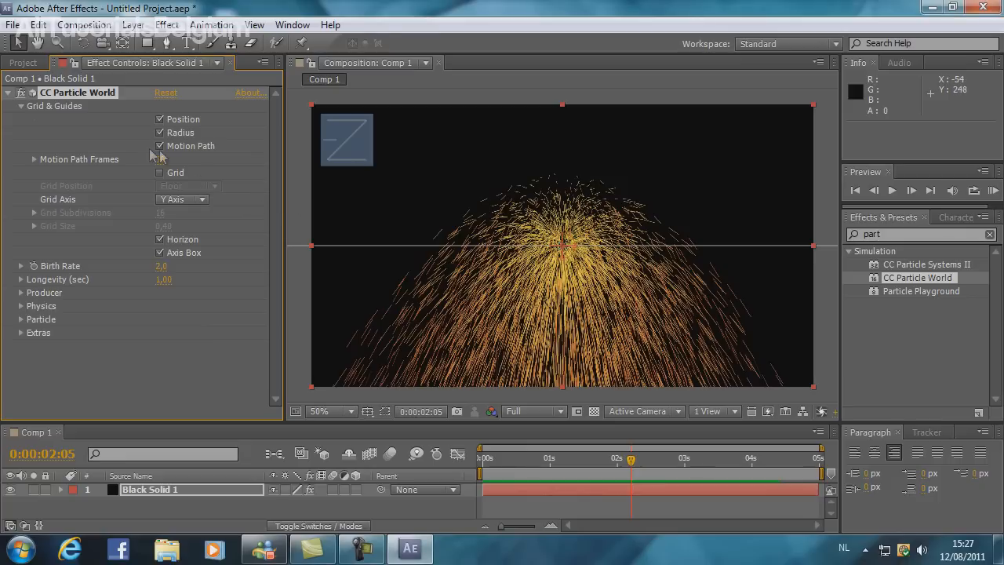
left_click(19, 107)
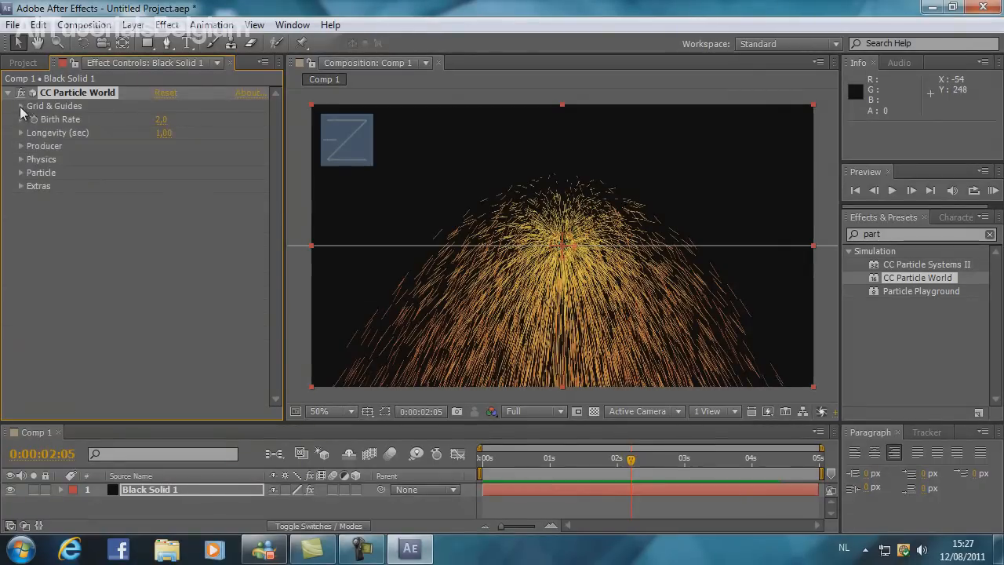
left_click(22, 145)
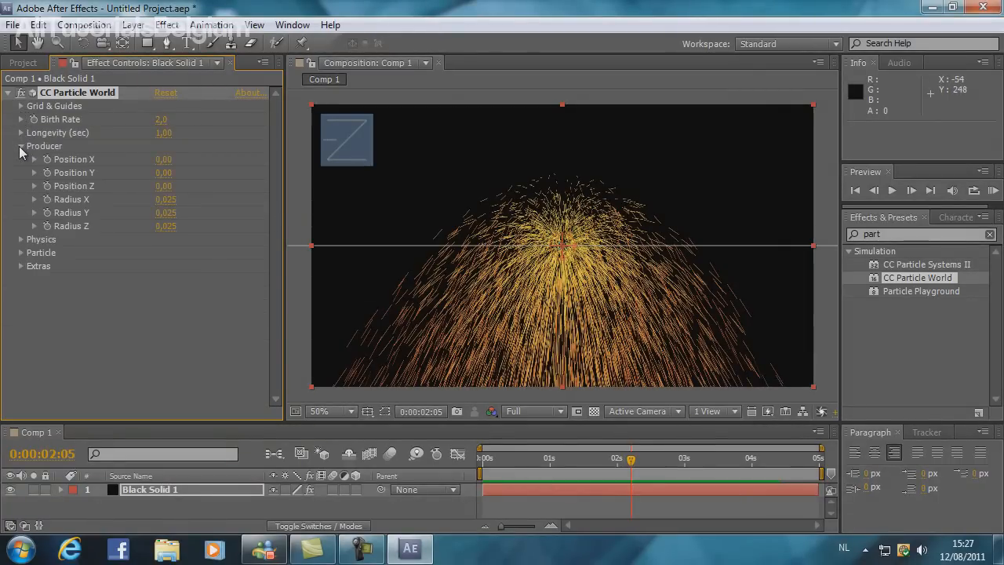
left_click(21, 146)
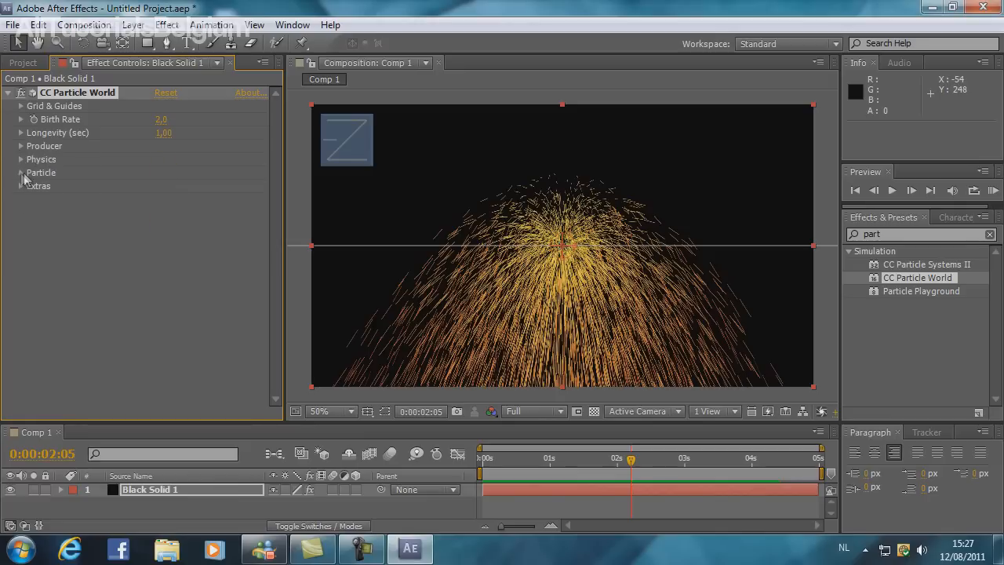
Set the Particle Type to Faded Sphere in the Particle settings
left_click(169, 185)
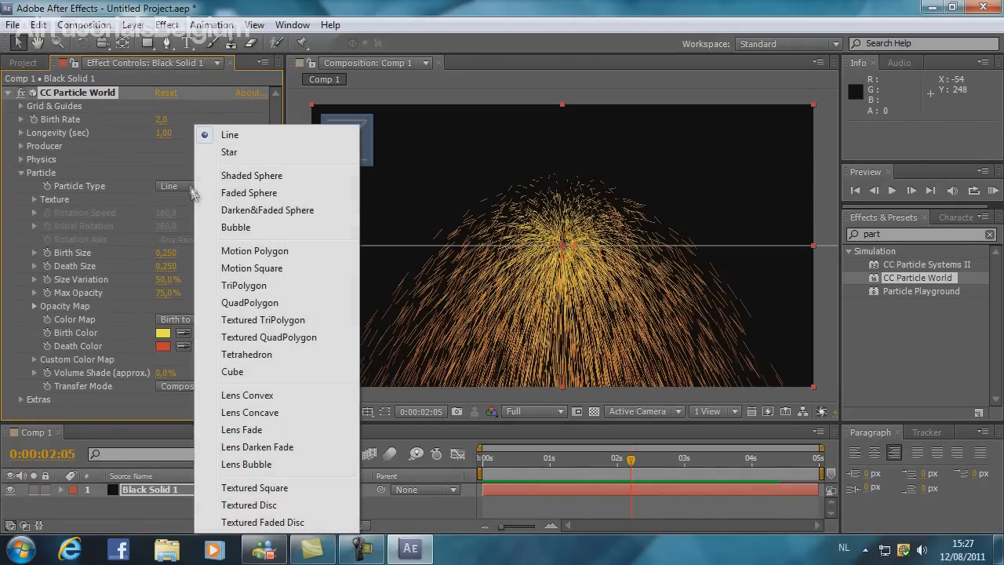
left_click(248, 191)
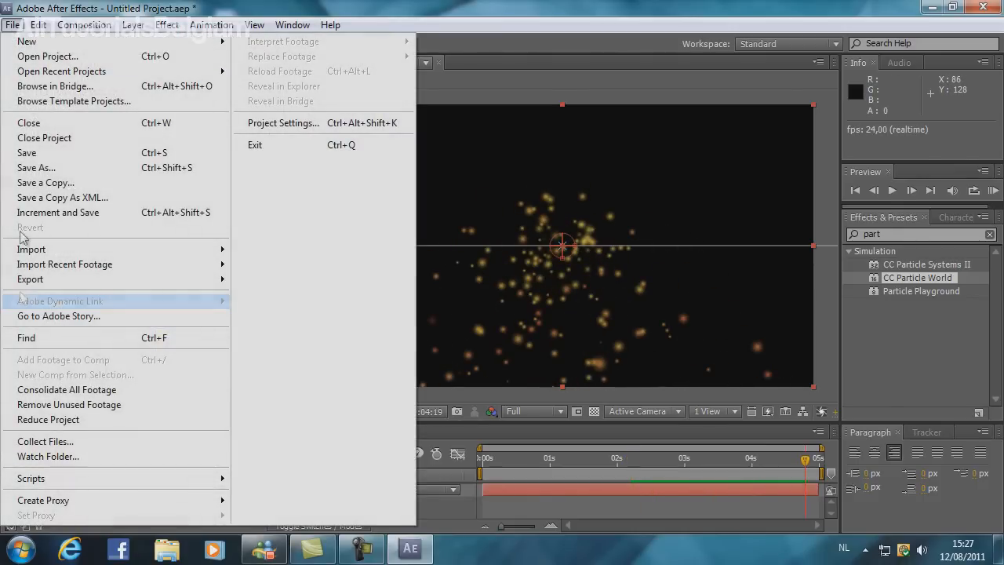
Exit After Effects via File > Exit and dismiss the save-changes prompt
left_click(28, 123)
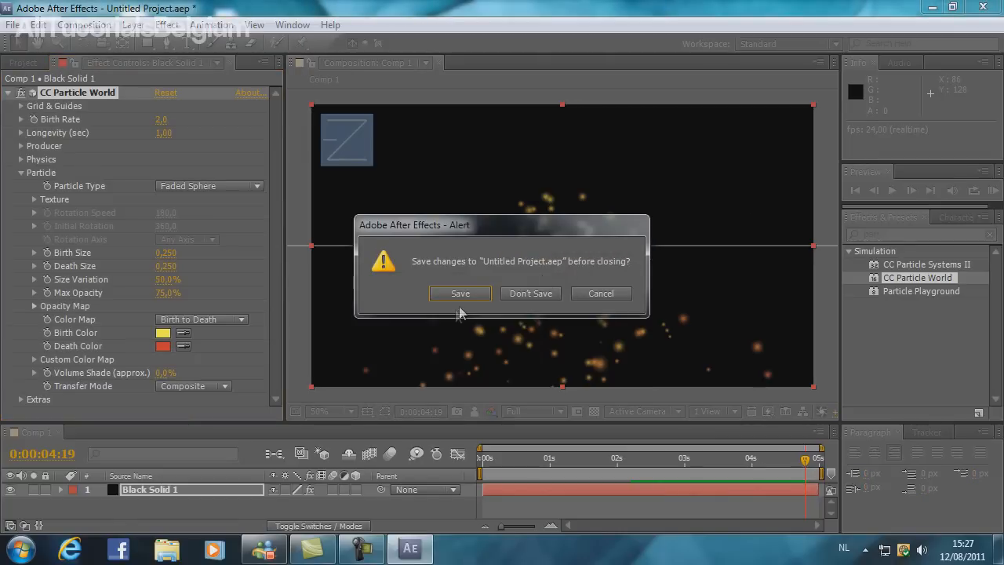
left_click(530, 294)
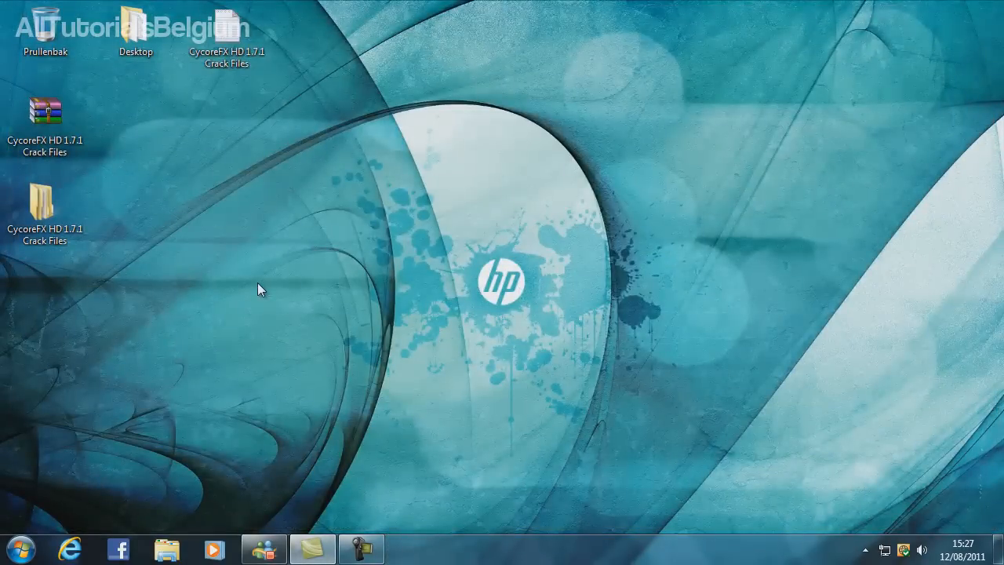
mouse_move(292, 442)
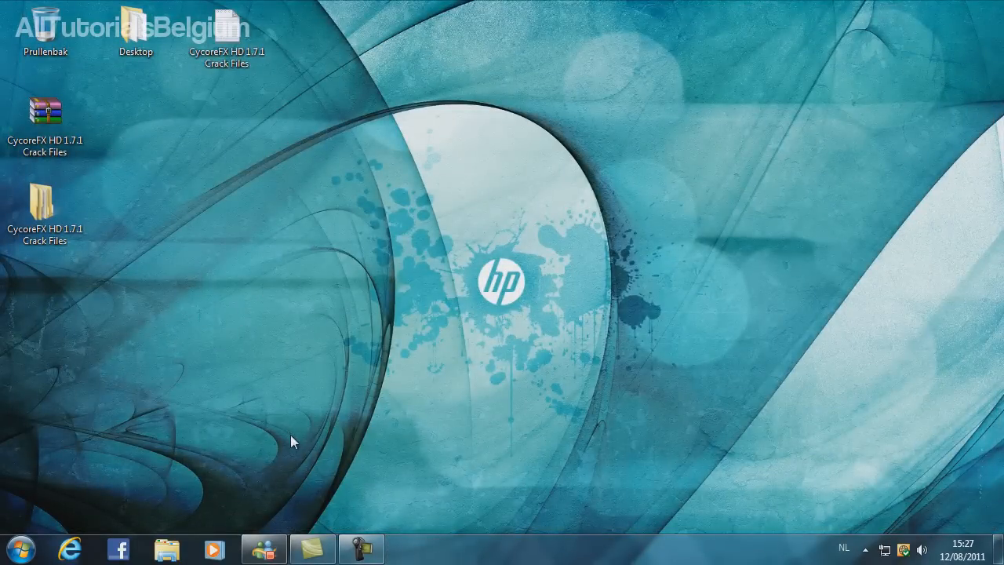